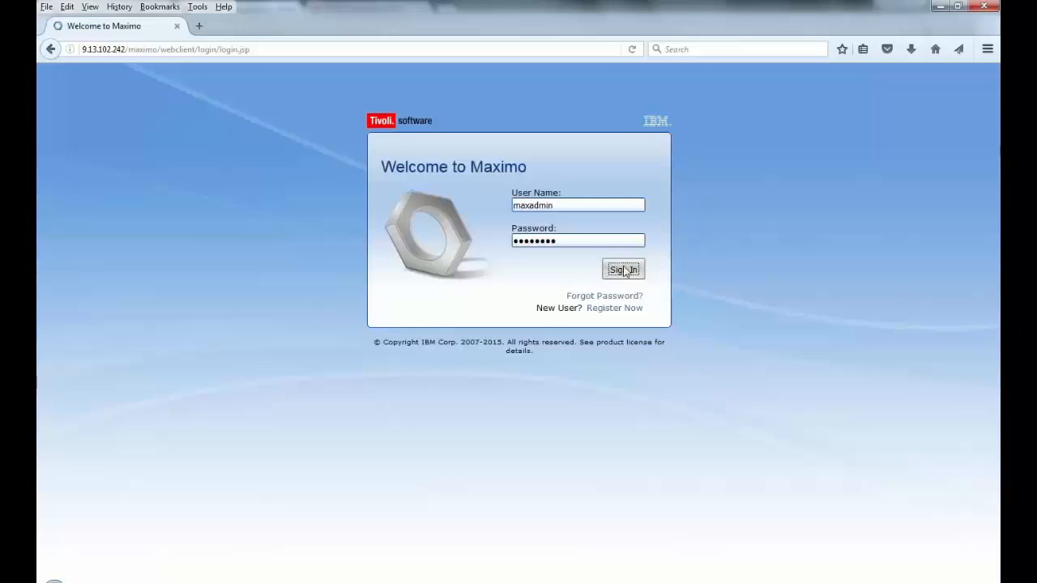
Sign in to Maximo and open the Assets application from the Go To menu.
click(622, 269)
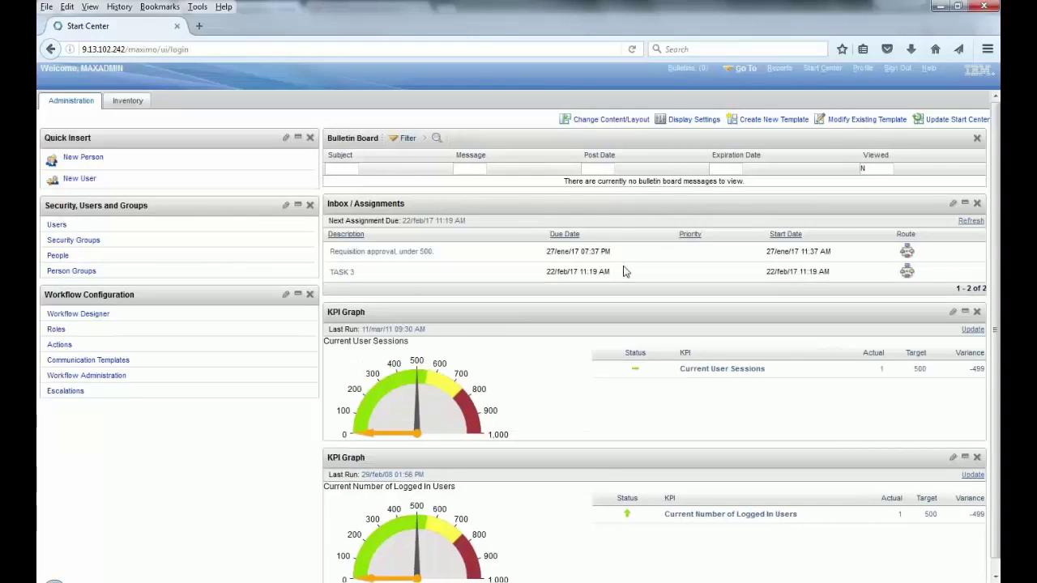
click(744, 68)
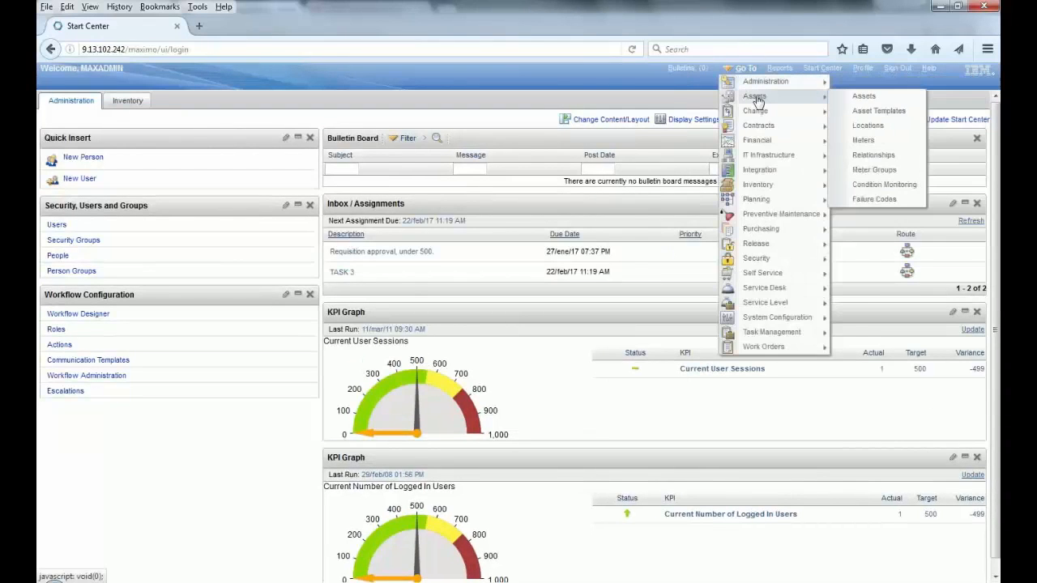
click(864, 96)
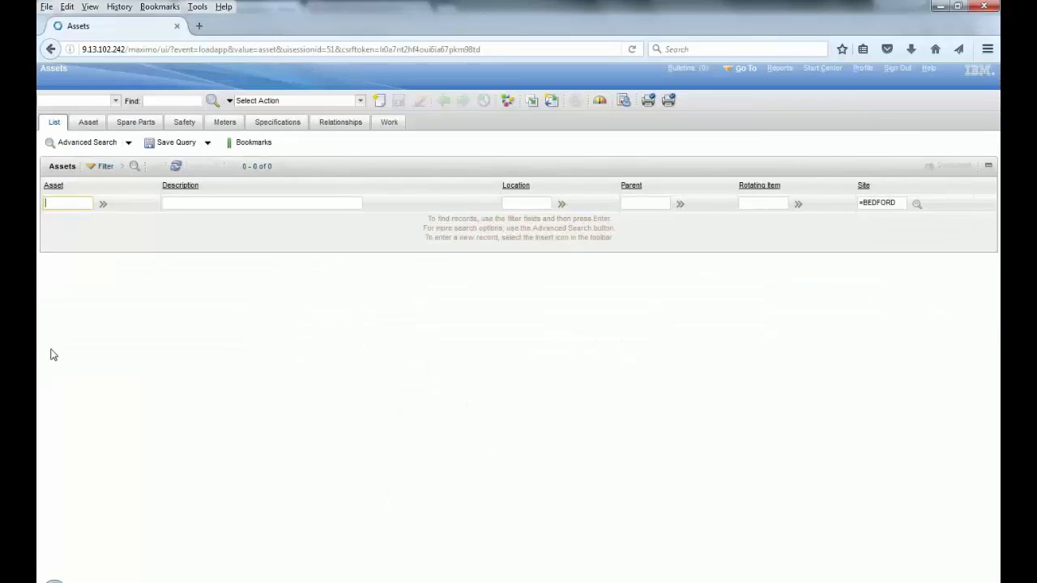
Look up assets 11200 and 11300 to review their serial numbers, then return to the Start Center.
text(11200)
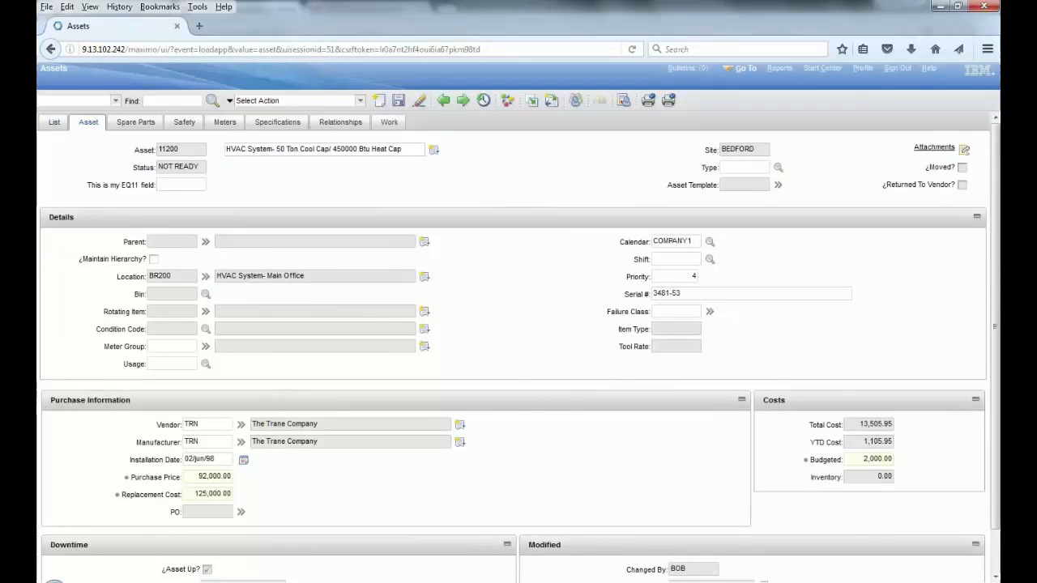
text(113)
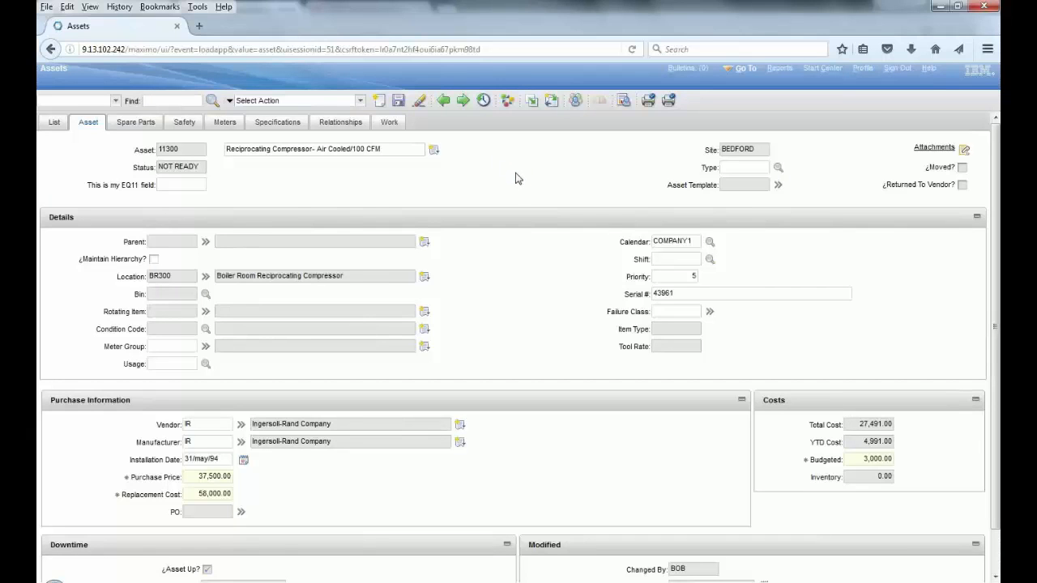
click(821, 68)
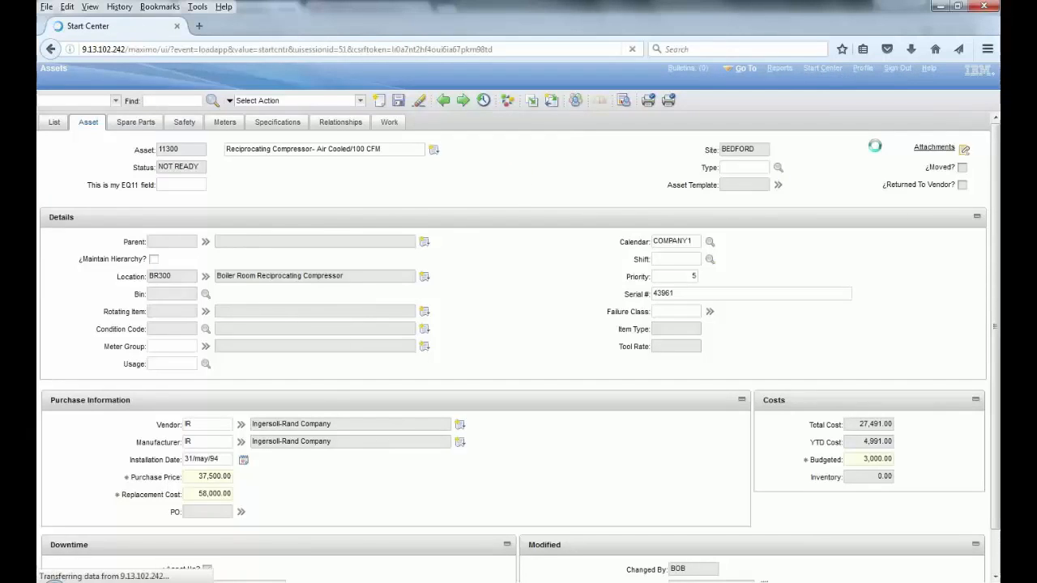
click(822, 68)
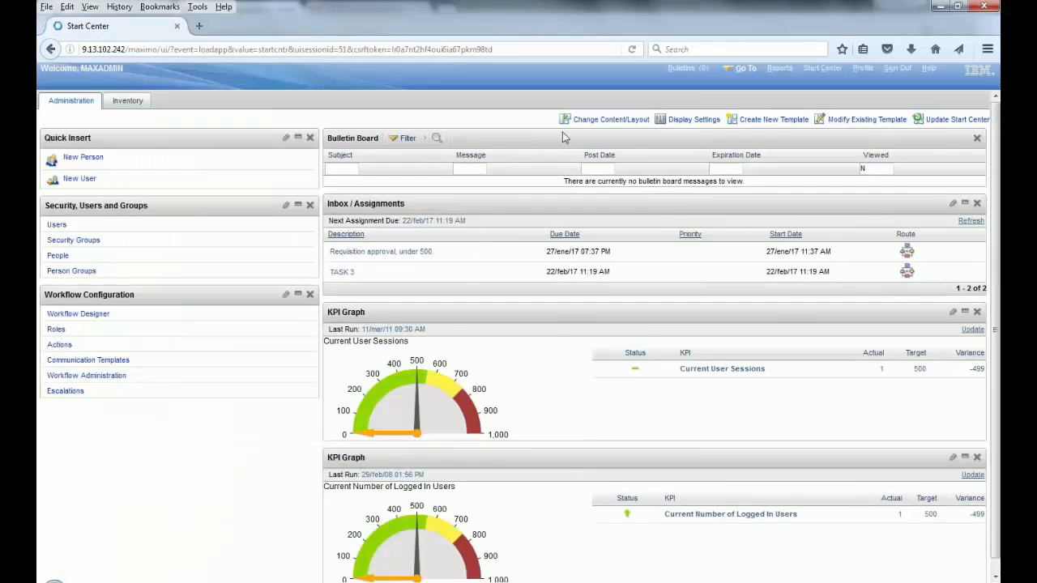
click(744, 68)
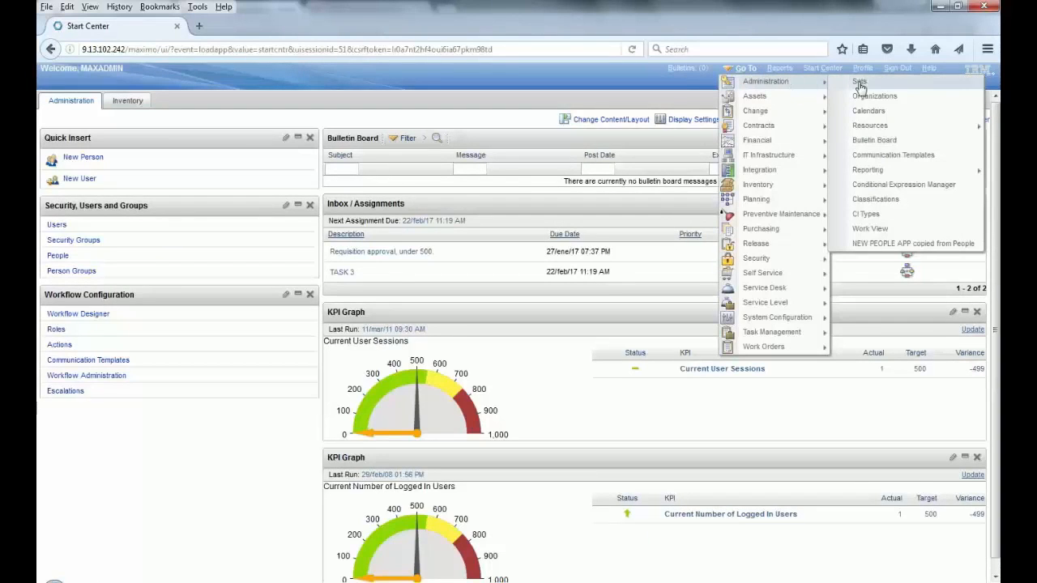
click(858, 81)
text(bob)
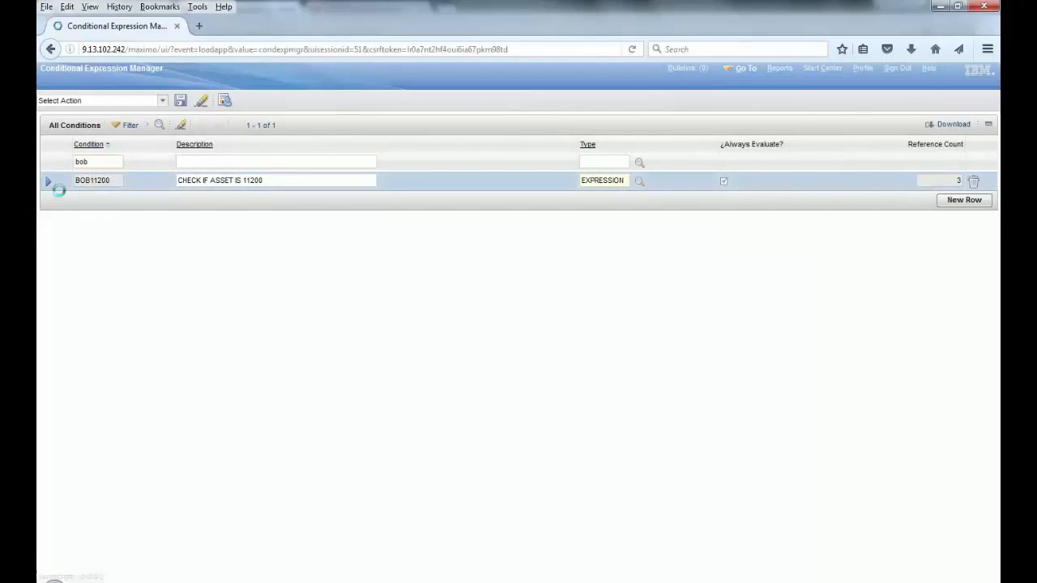
click(47, 182)
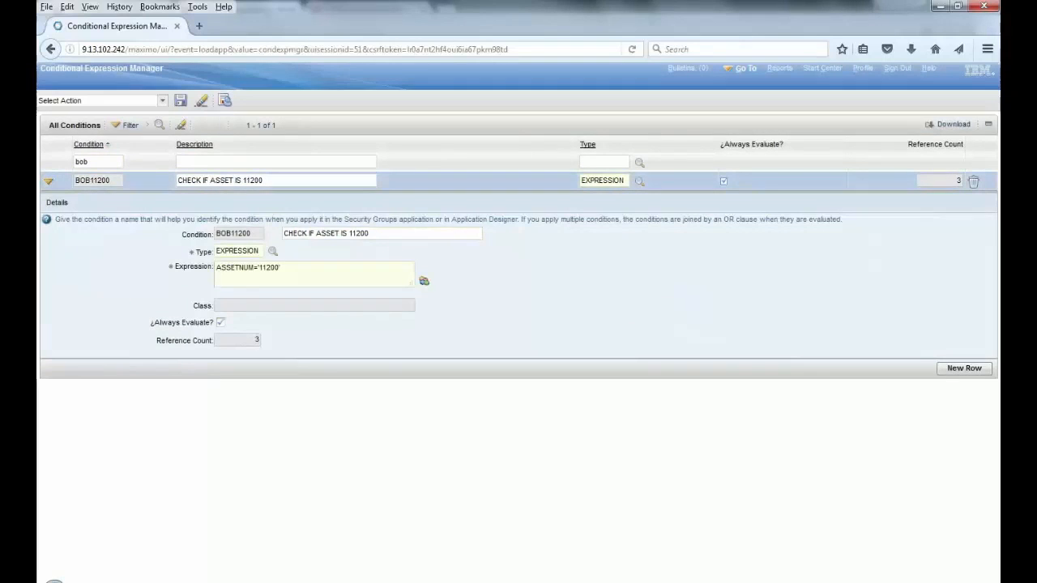
mouse_move(510, 324)
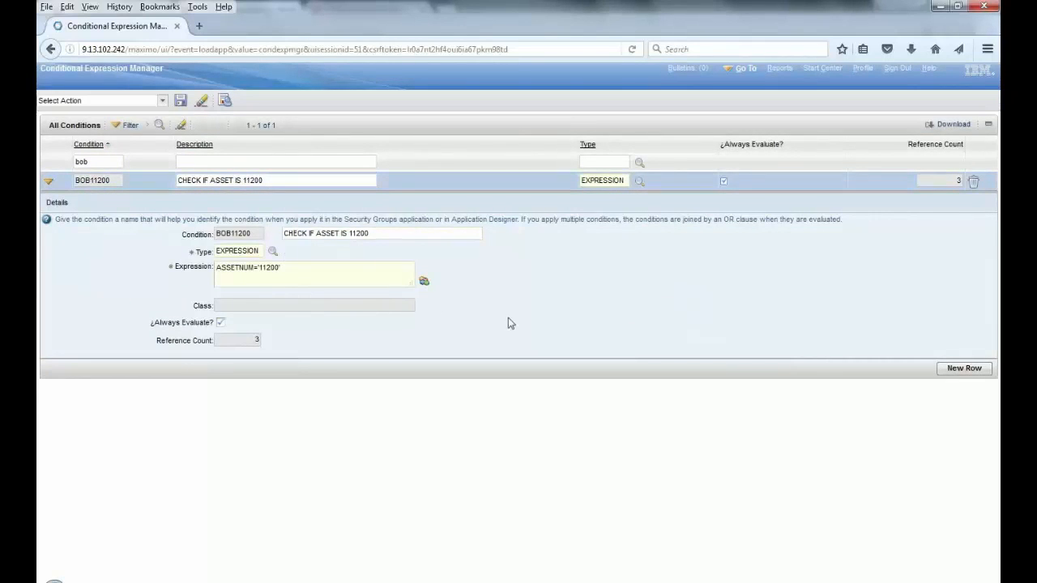
mouse_move(555, 316)
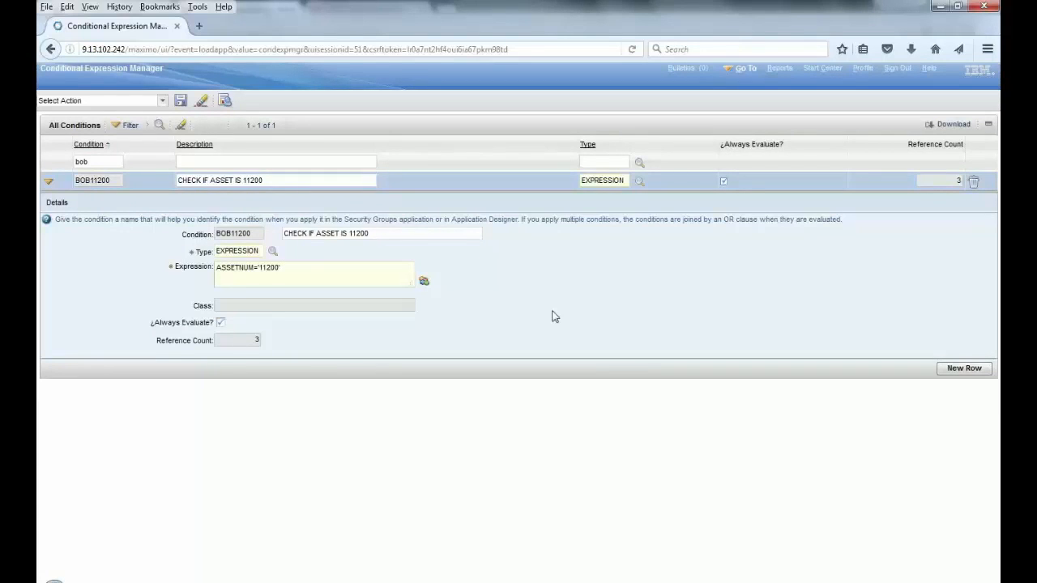
mouse_move(700, 273)
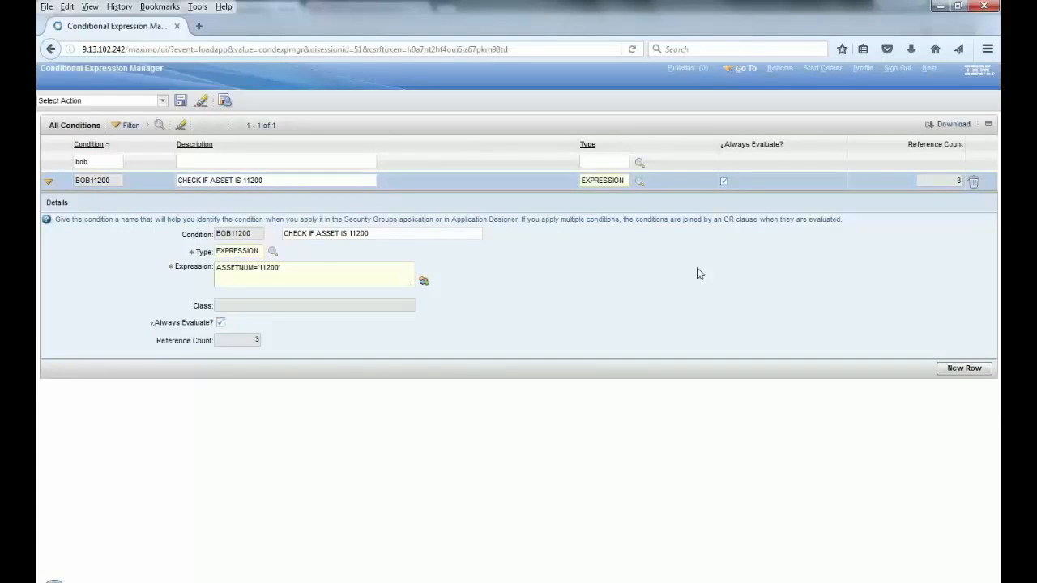
click(821, 68)
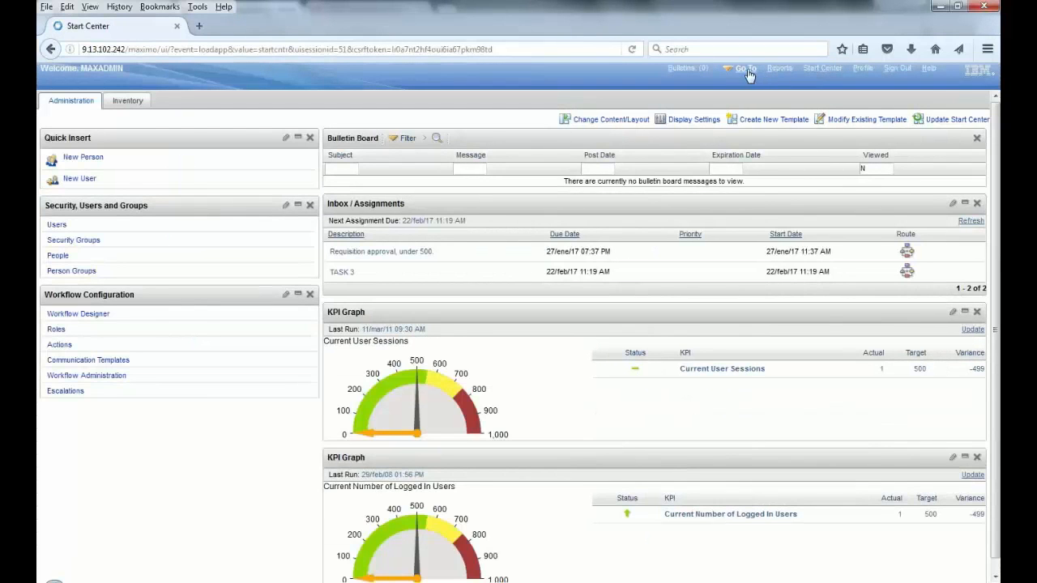
Open the ASSET application in Application Designer and show its Asset tab layout.
click(745, 68)
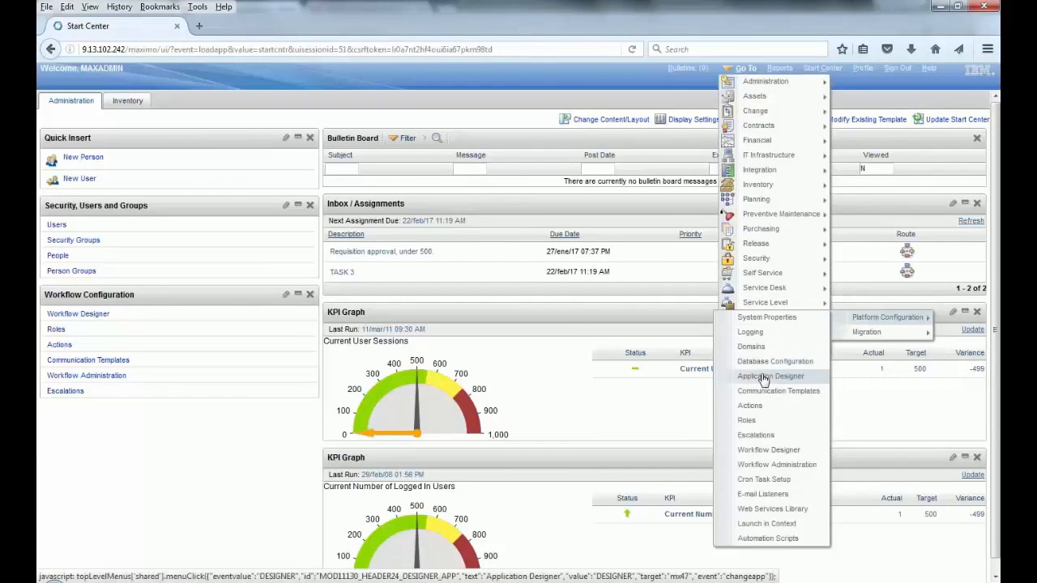
click(770, 376)
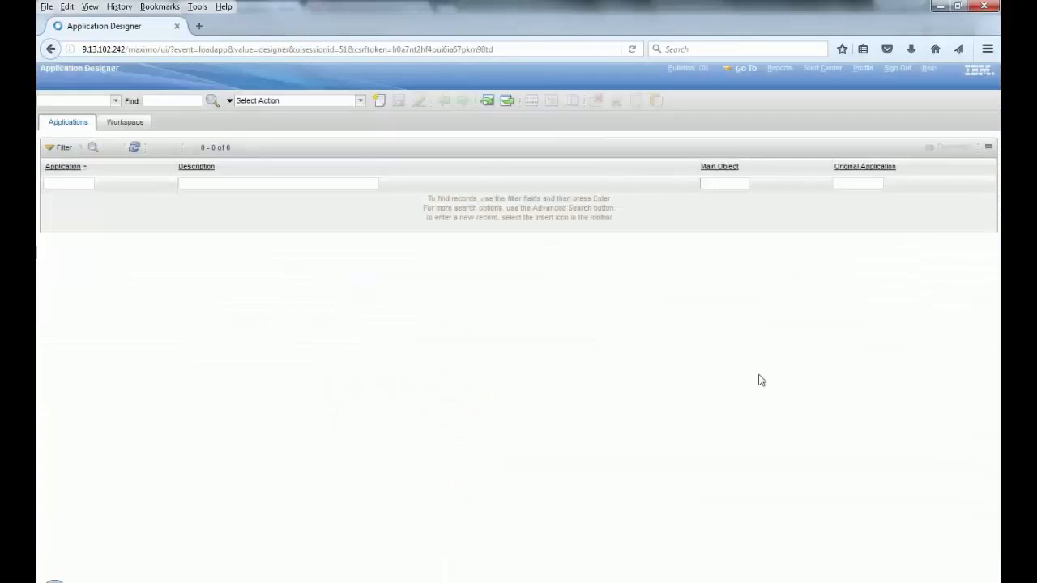
text(asset)
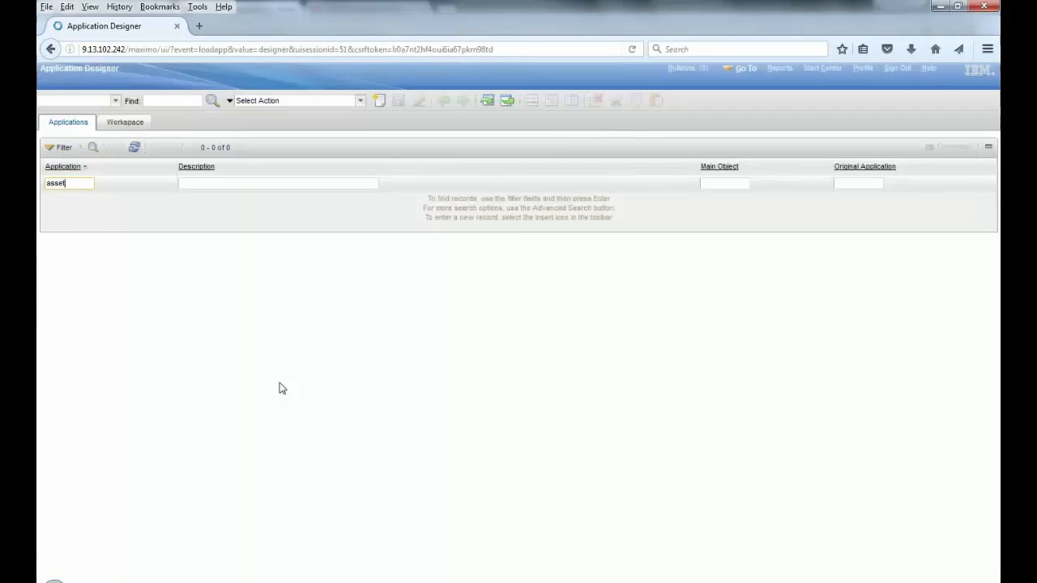
key(Return)
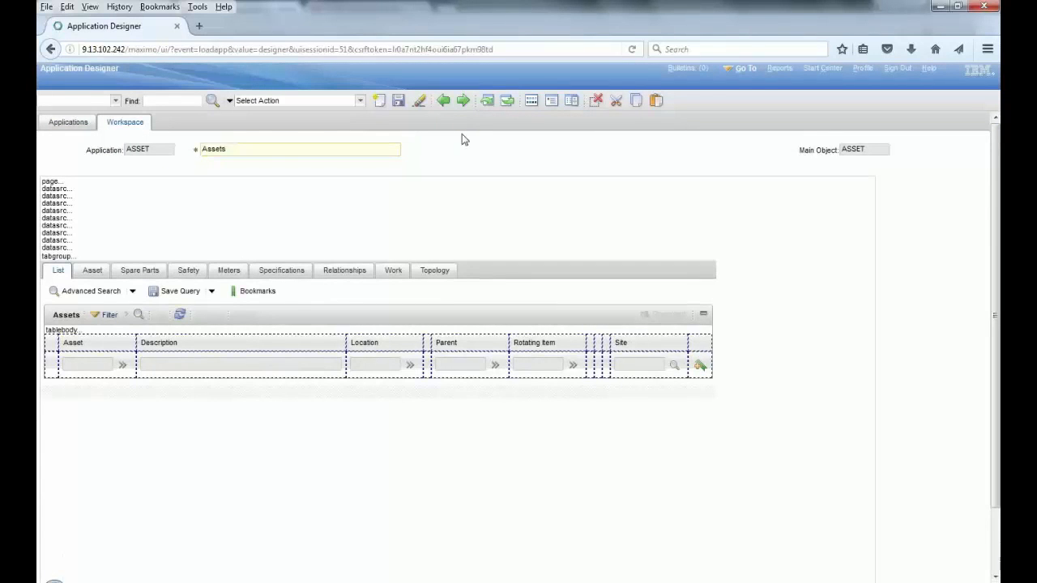
click(90, 269)
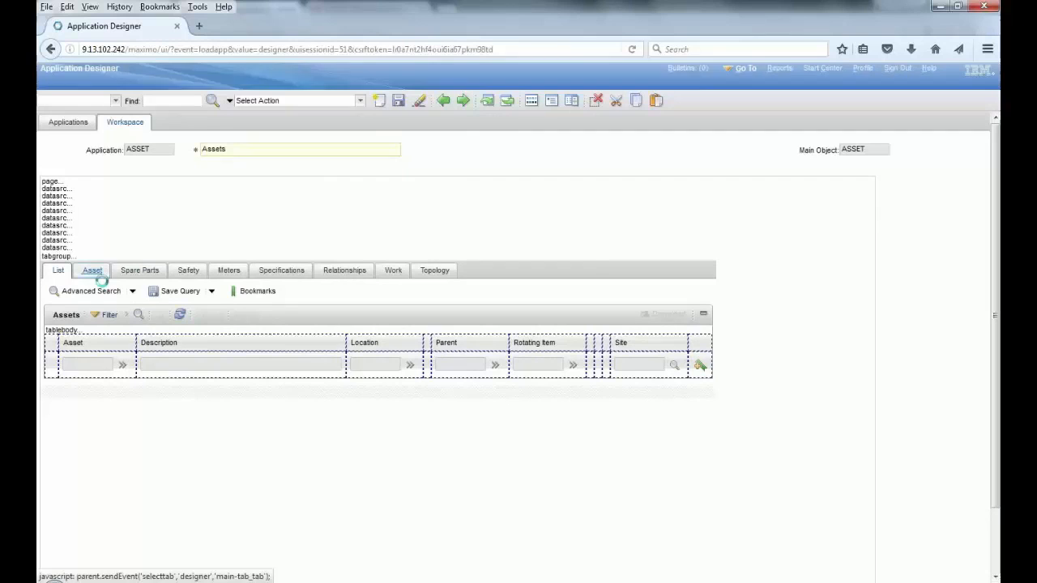
click(92, 269)
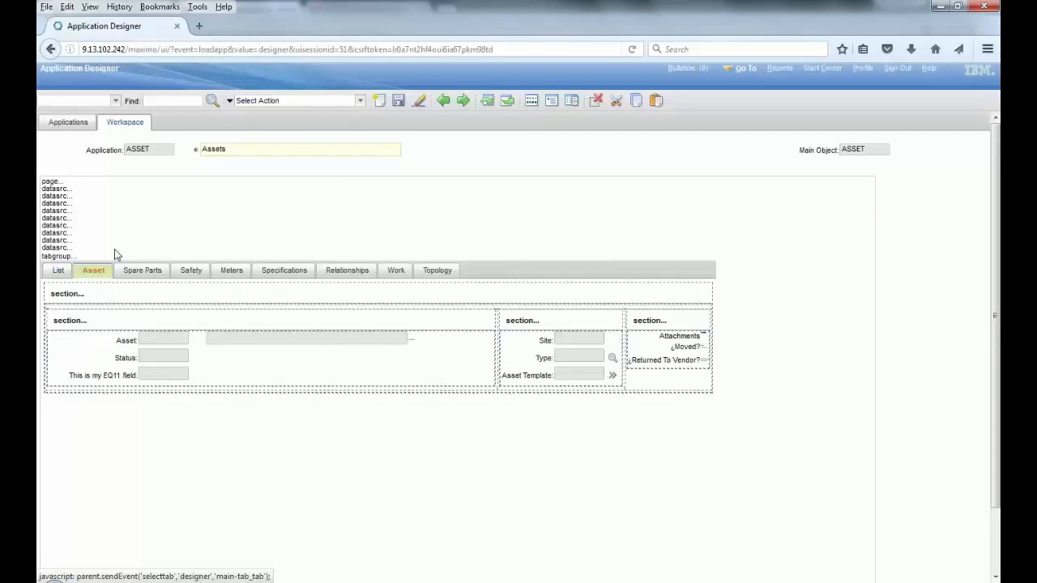
Locate and select the Serial # field on the Asset tab layout.
scroll(down, 3)
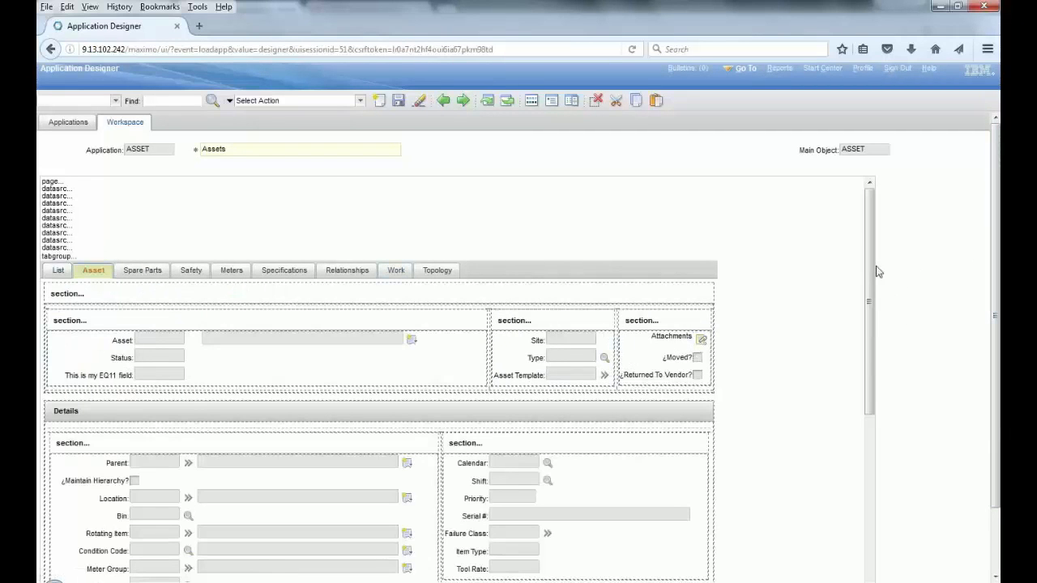
scroll(down, 3)
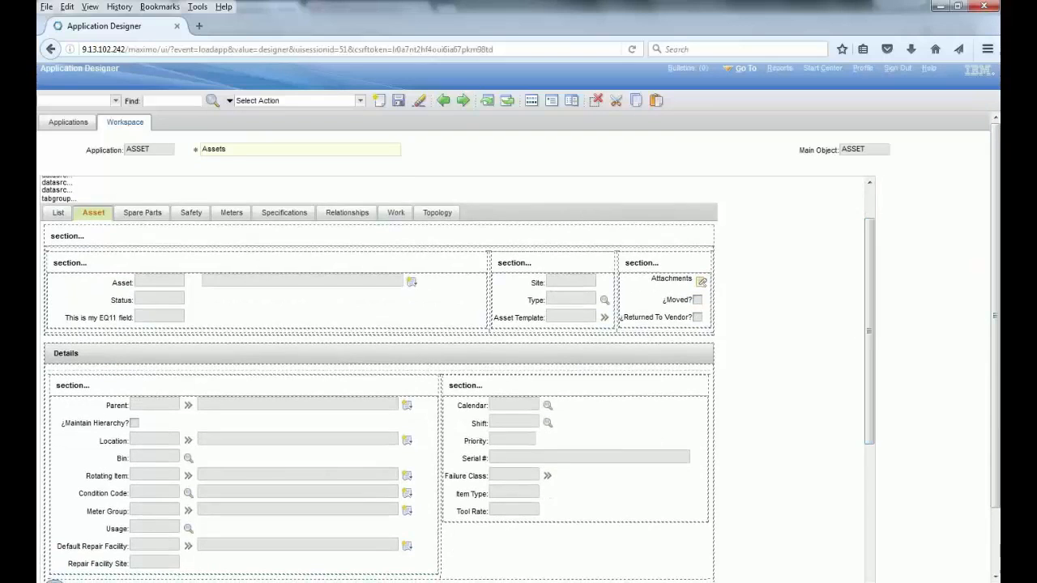
click(590, 457)
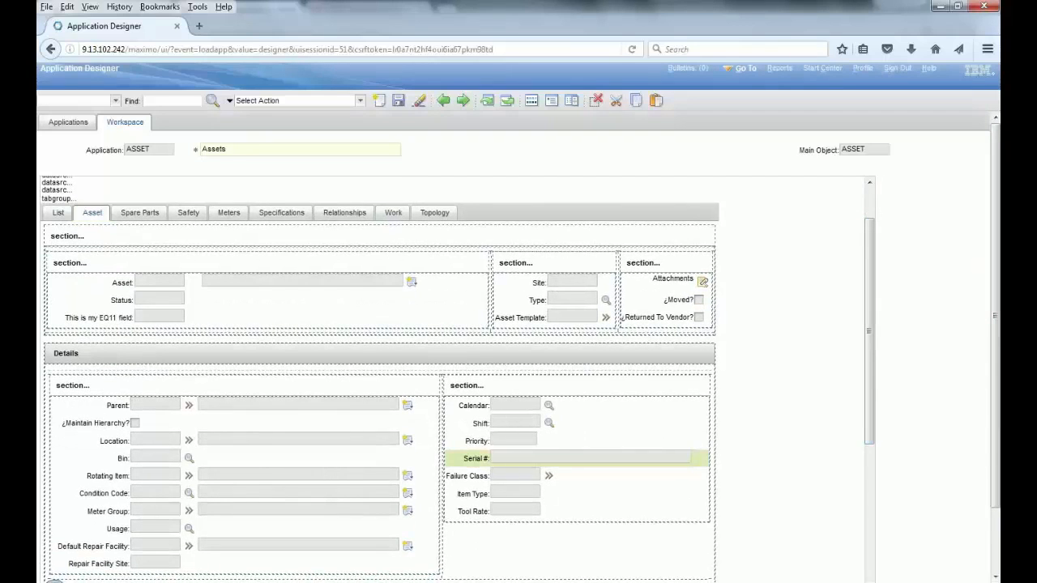
mouse_move(376, 133)
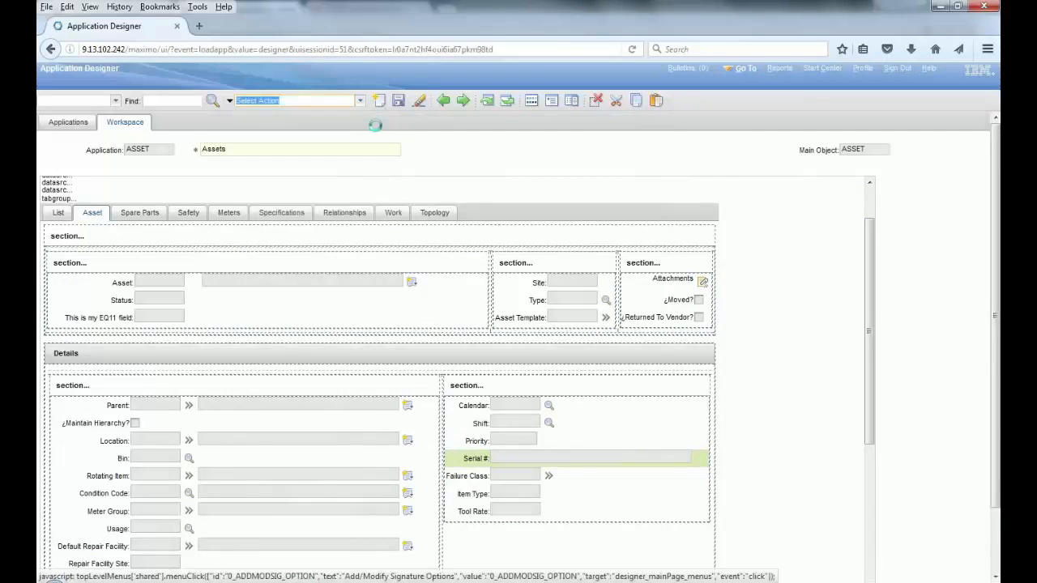
Add a new signature option named CHECKASSET for the Assets application.
click(292, 100)
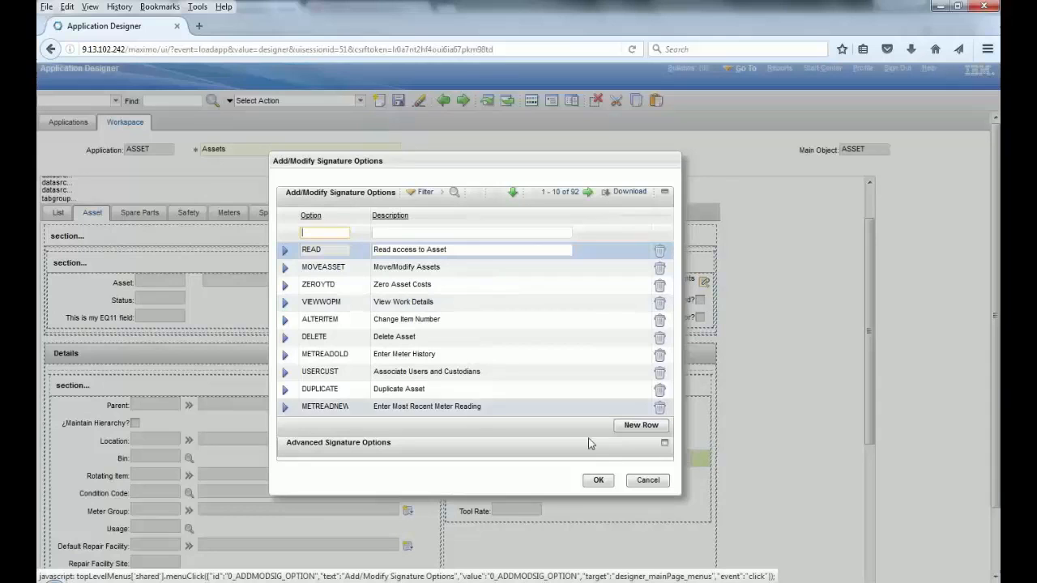
click(642, 424)
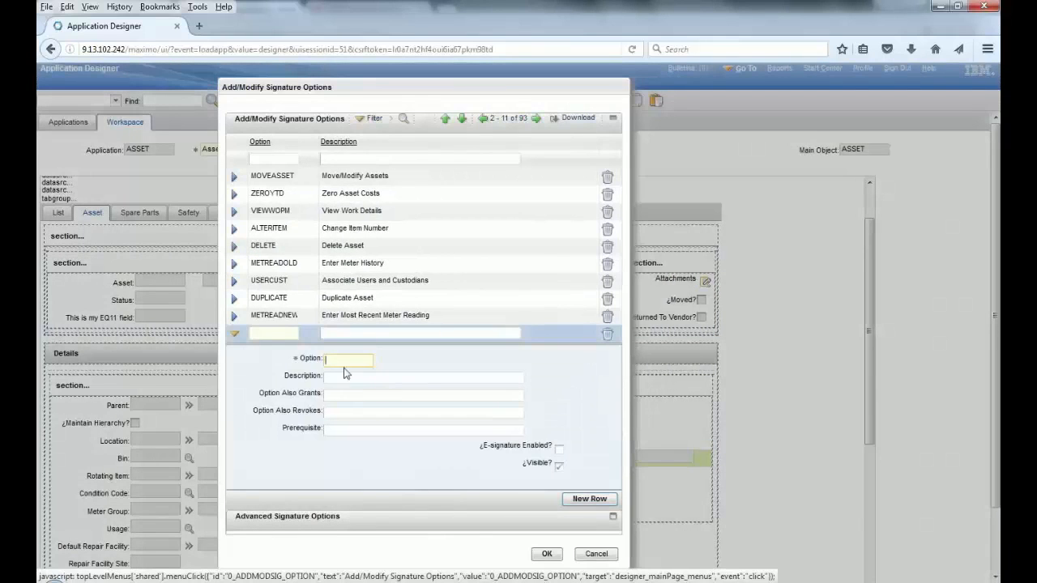
text(CHEC)
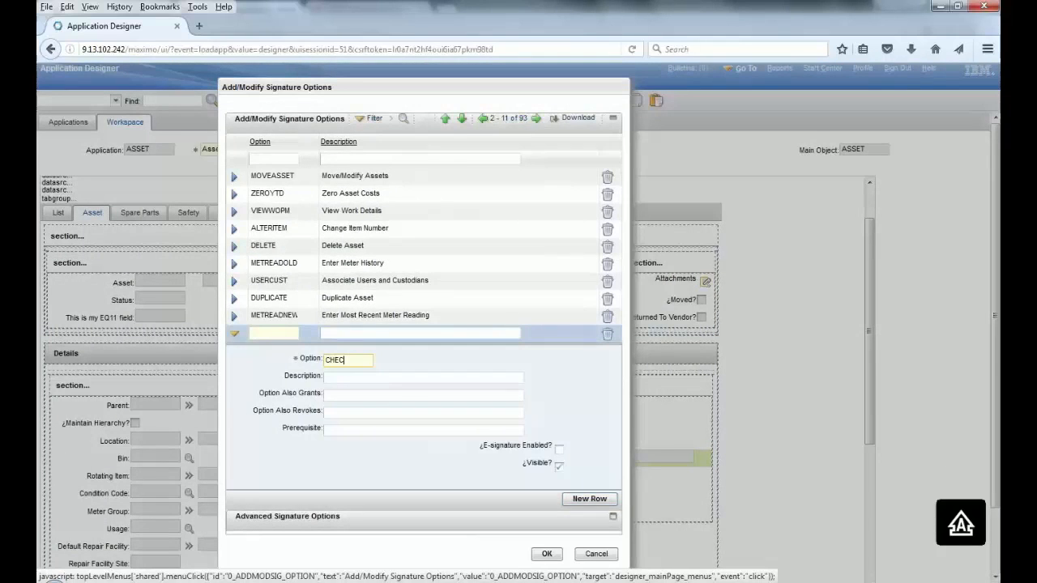
text(K)
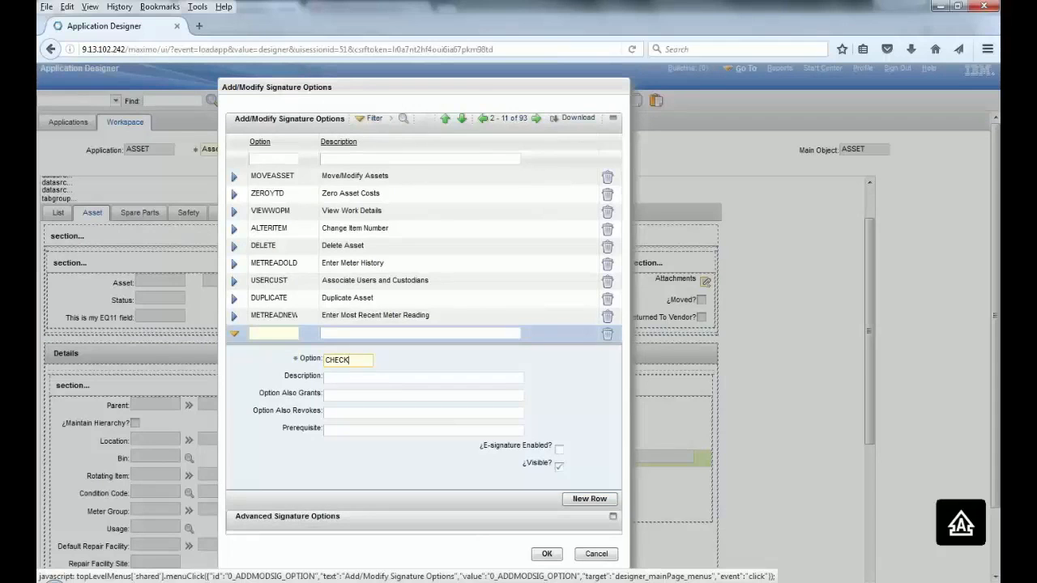
text(ASSET)
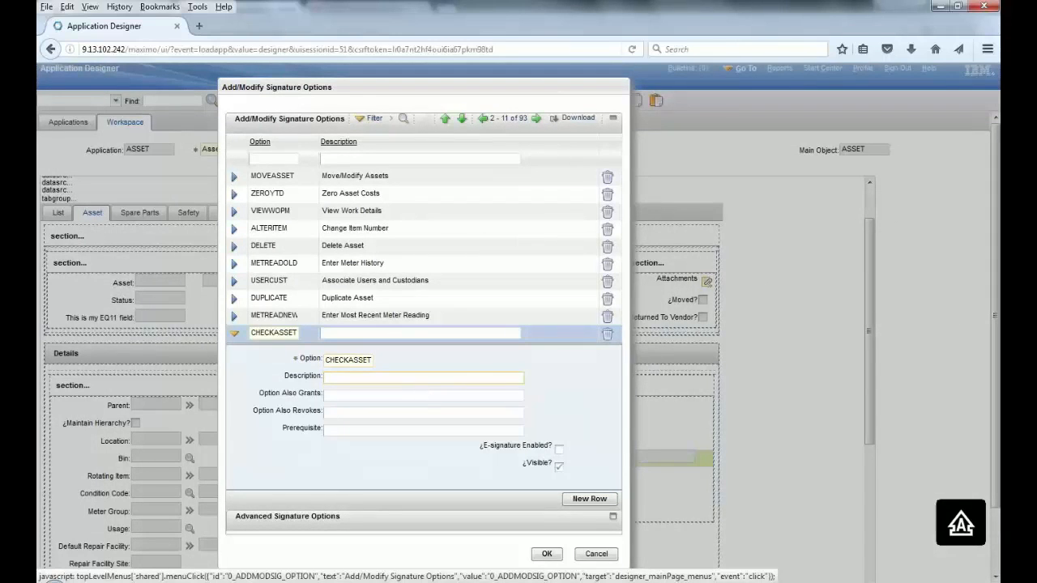
Describe the option as CHECK ASSETNUM FOR VALIDATION and confirm it.
click(423, 376)
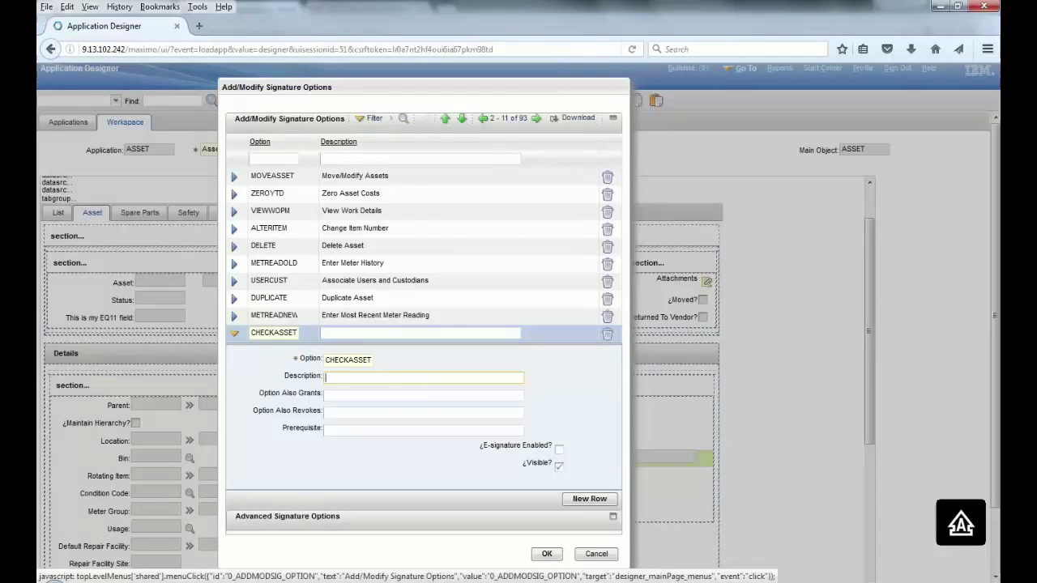
text(CHECK ASSET NUM)
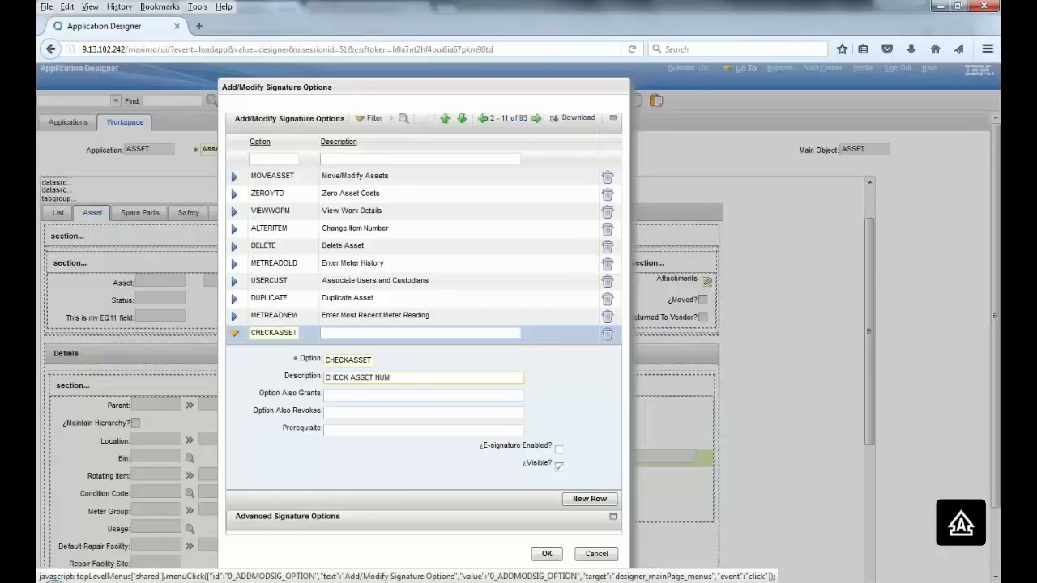
key(BackSpace)
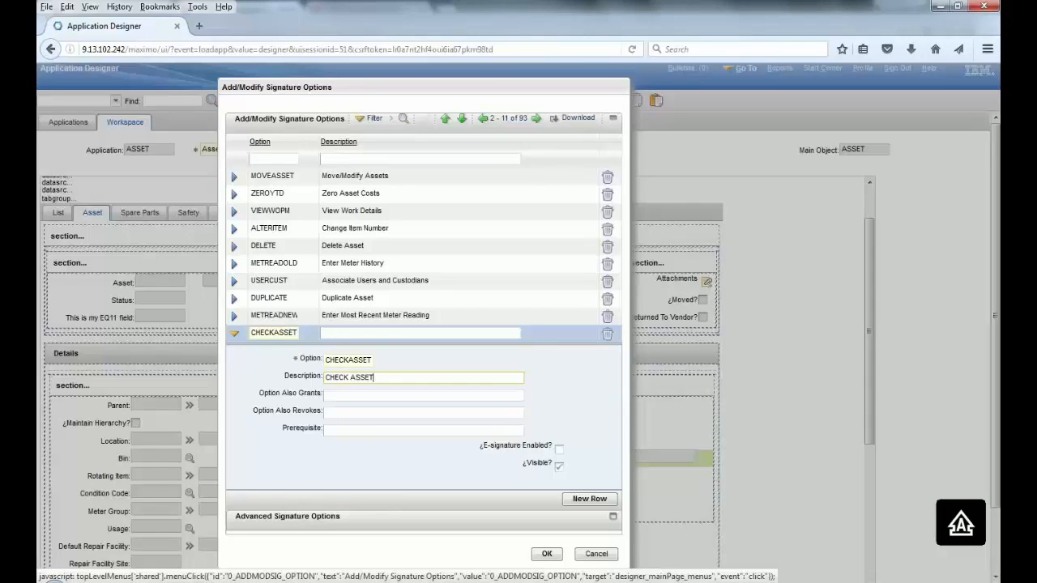
text(NUM)
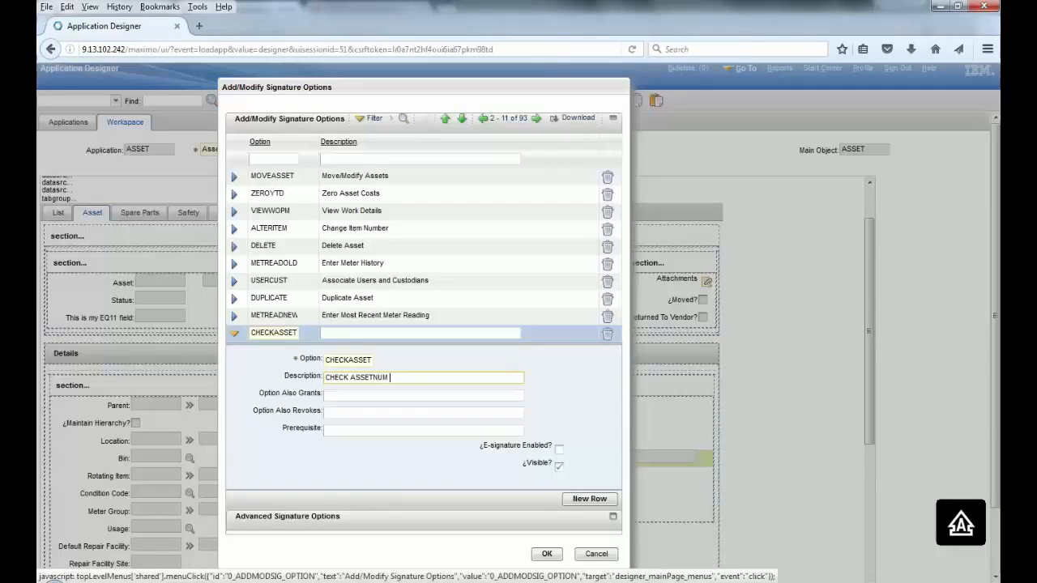
text(FOR)
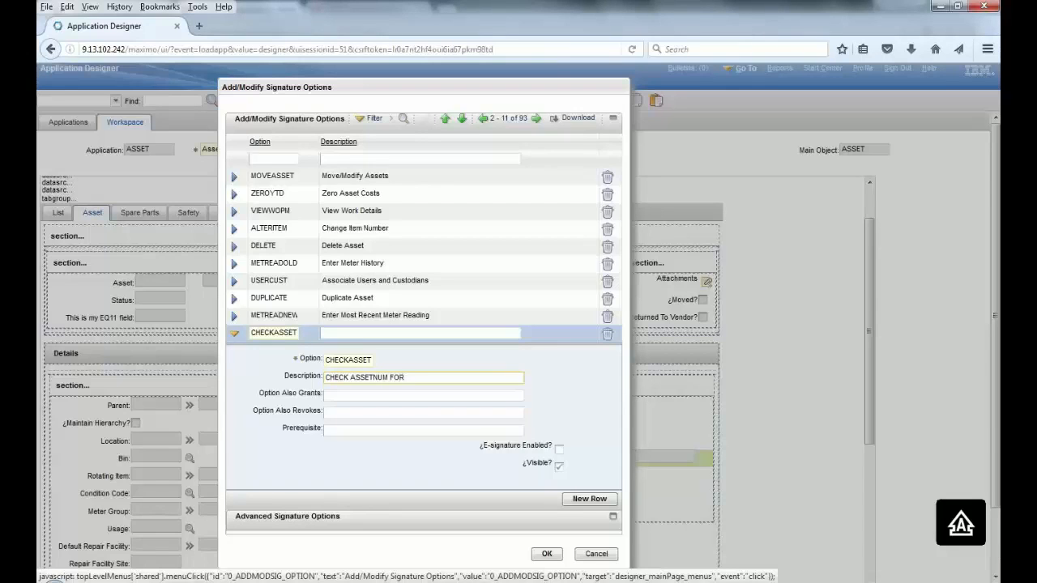
text(VAL)
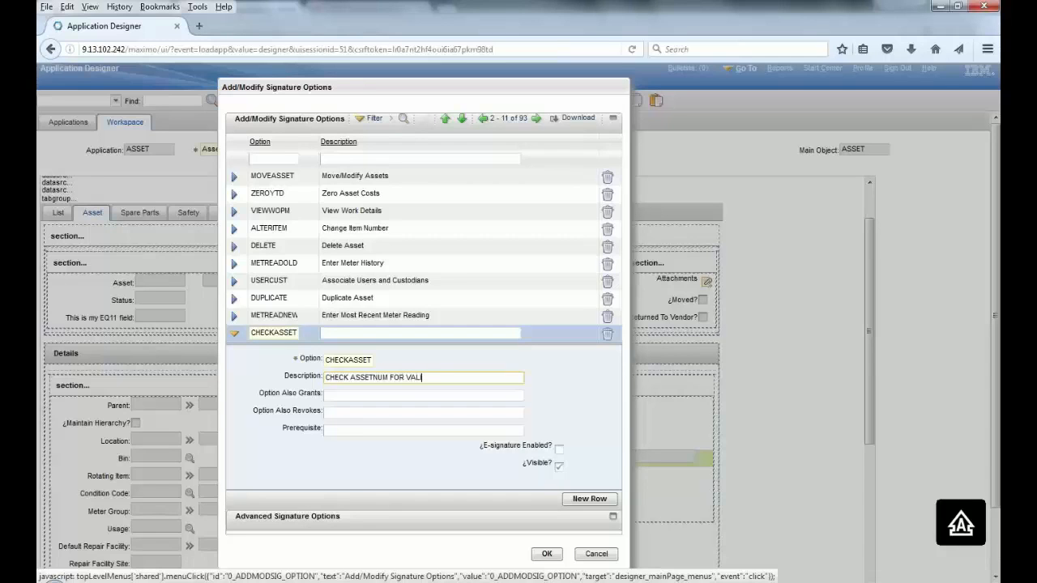
text(DATION)
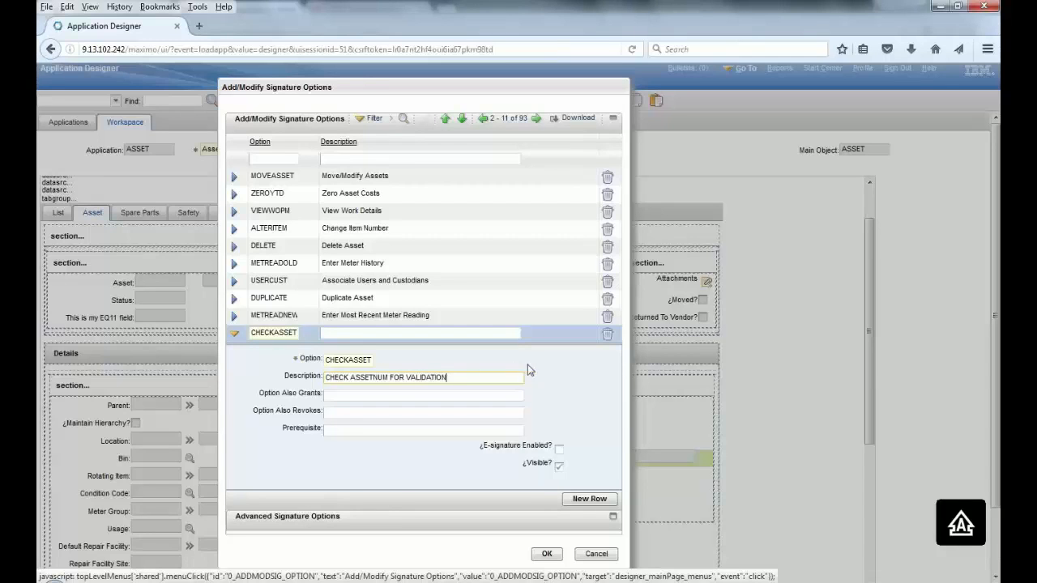
click(425, 396)
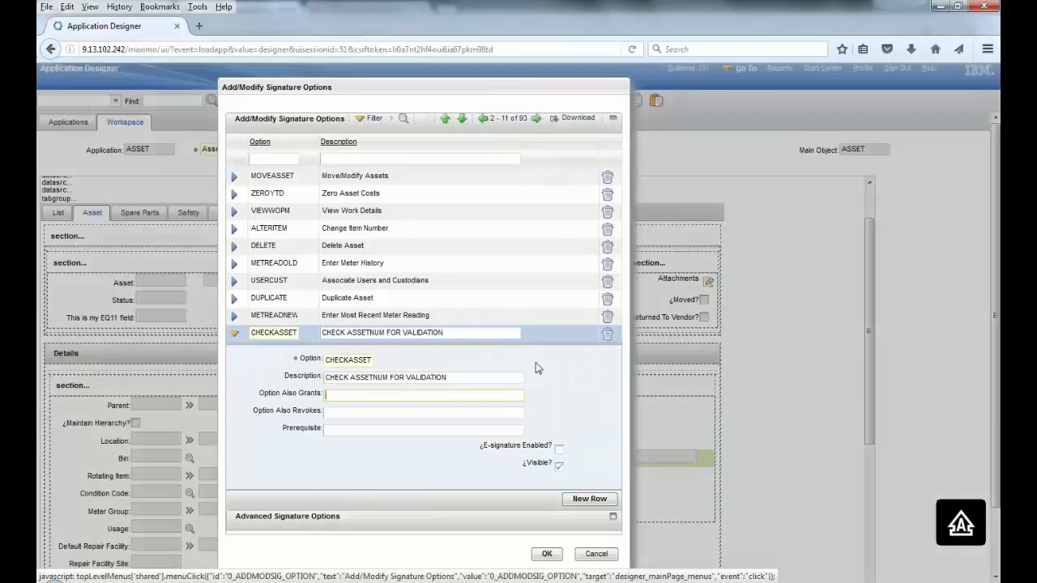
click(546, 555)
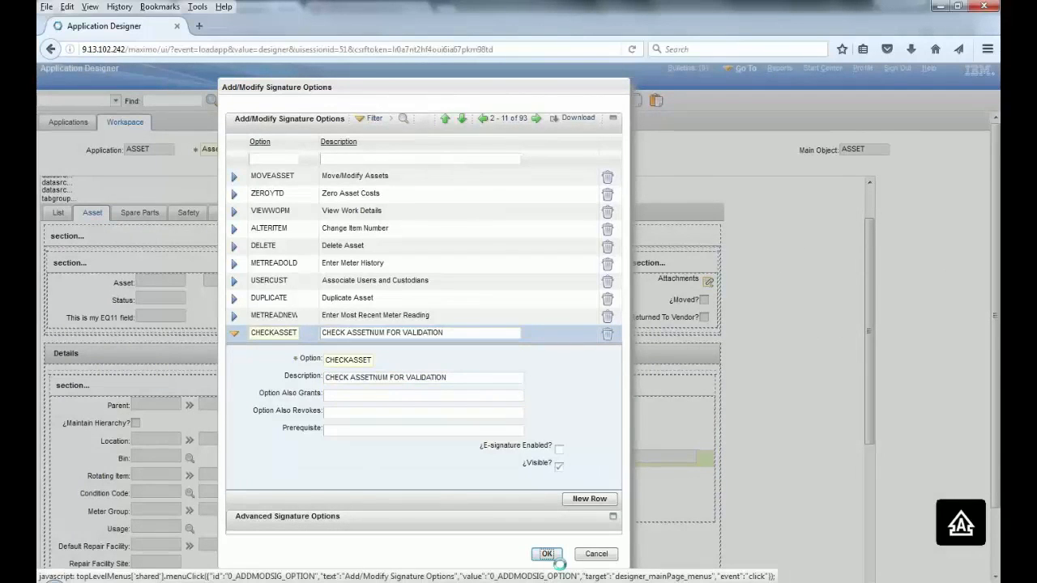
Save the signature option and show the Serial # field's advanced properties with CHECKASSET.
click(546, 554)
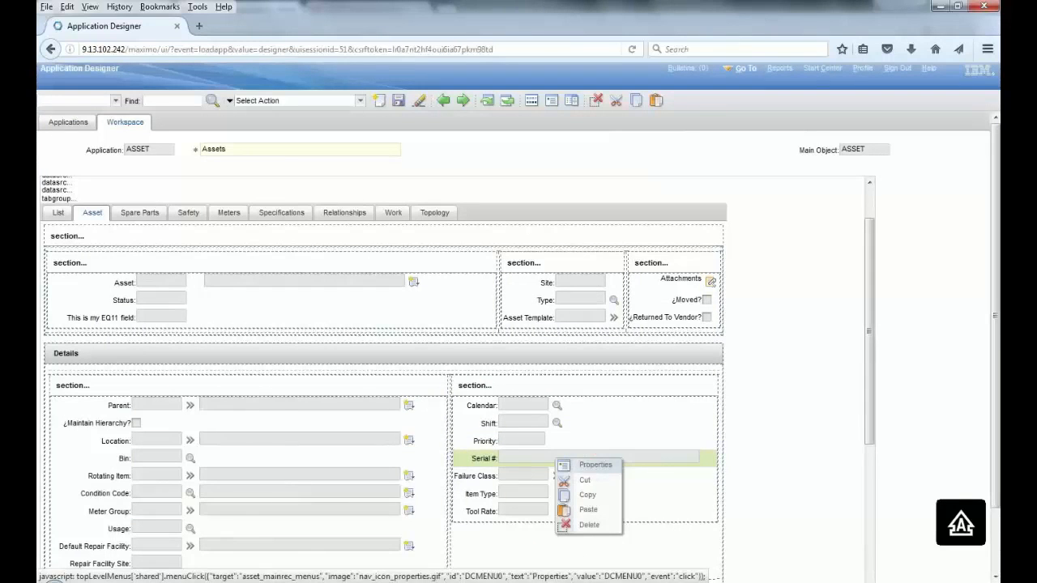
click(595, 464)
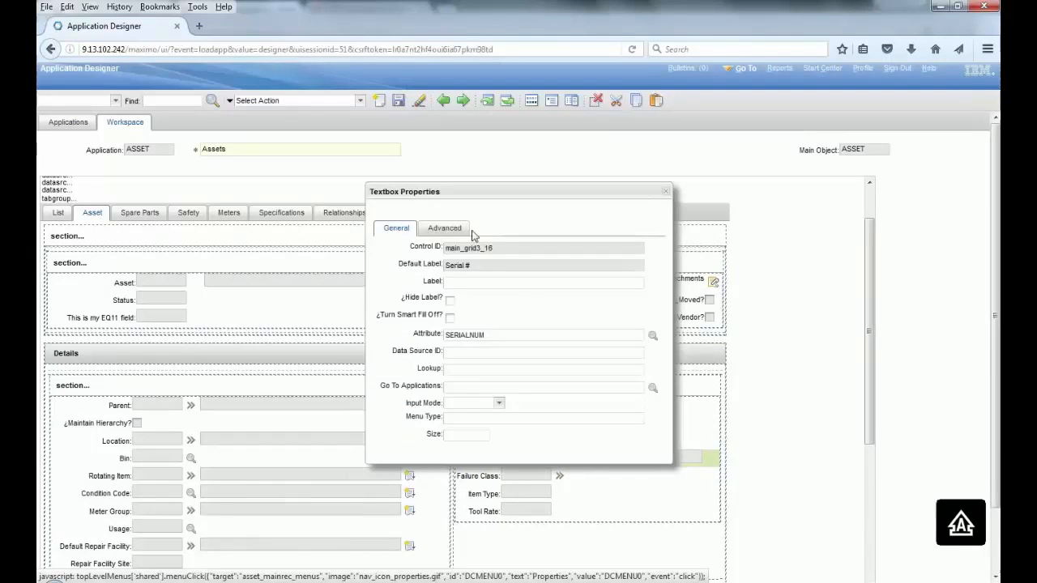
click(444, 227)
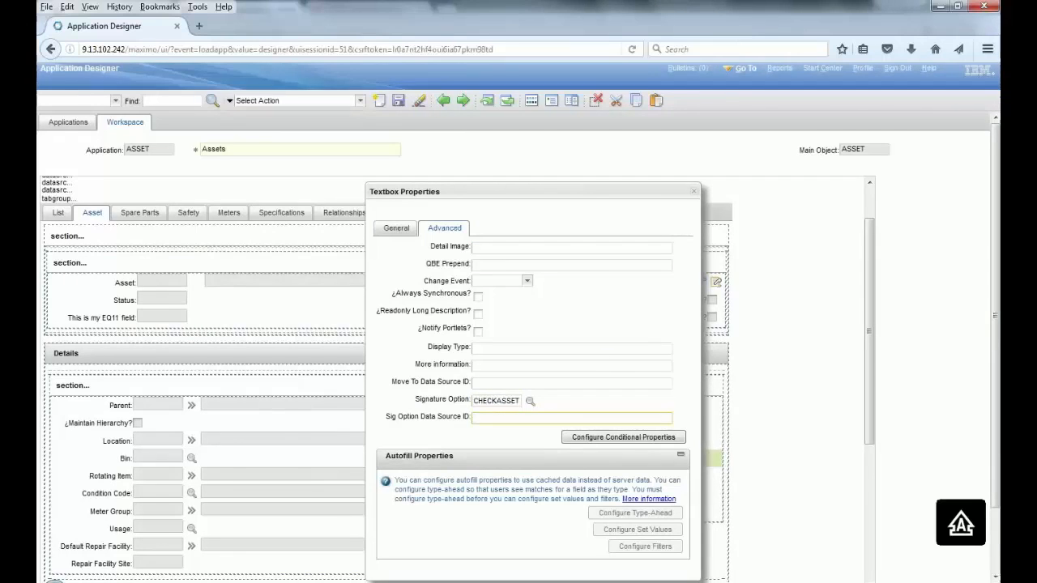
In CHECKASSET's conditional properties, link group EVERYONE to condition BOB11200.
click(622, 437)
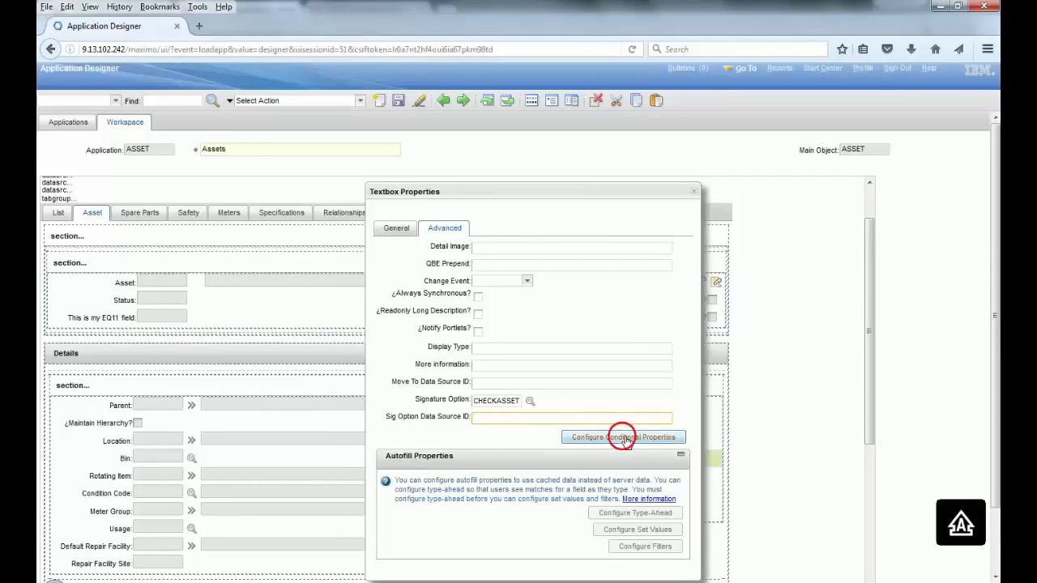
click(622, 438)
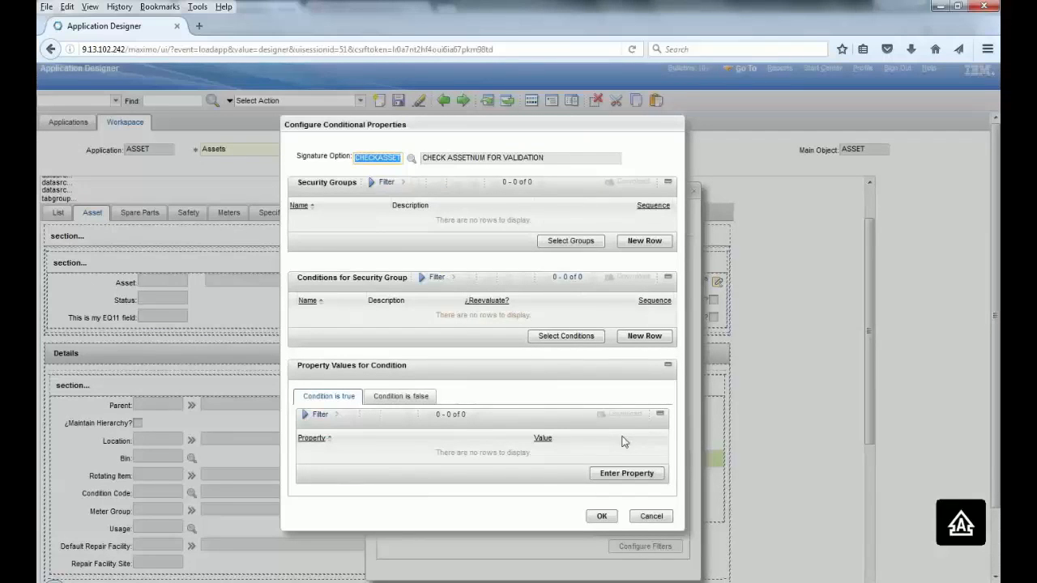
click(645, 242)
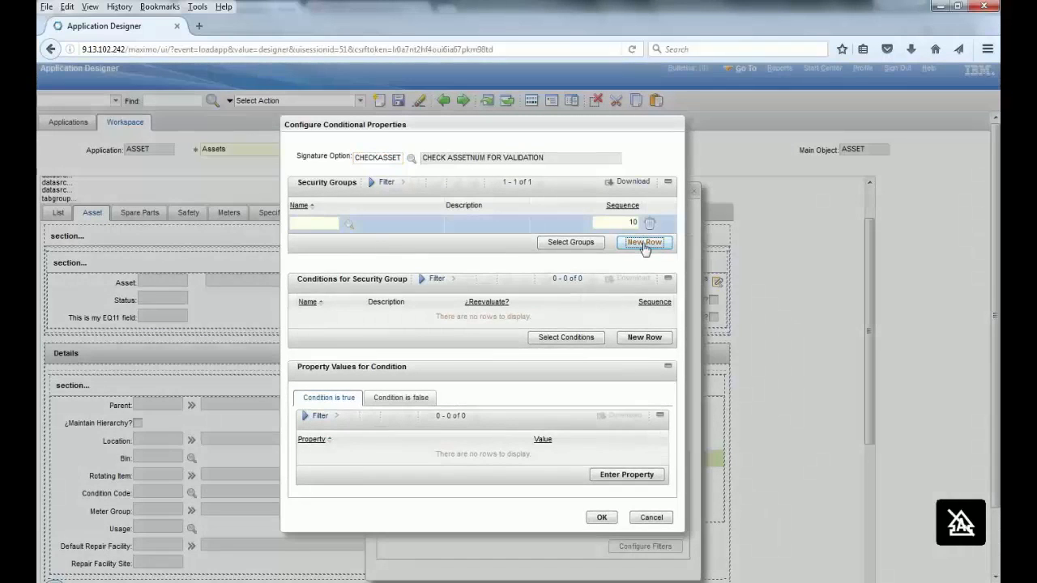
click(645, 244)
text(EVERYONE)
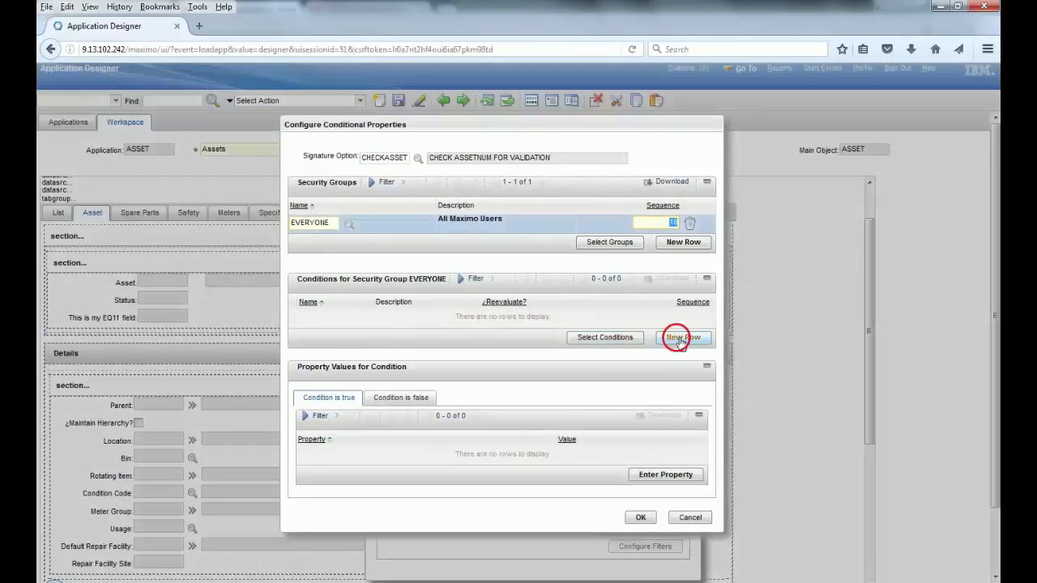
click(683, 337)
text(BOB11200)
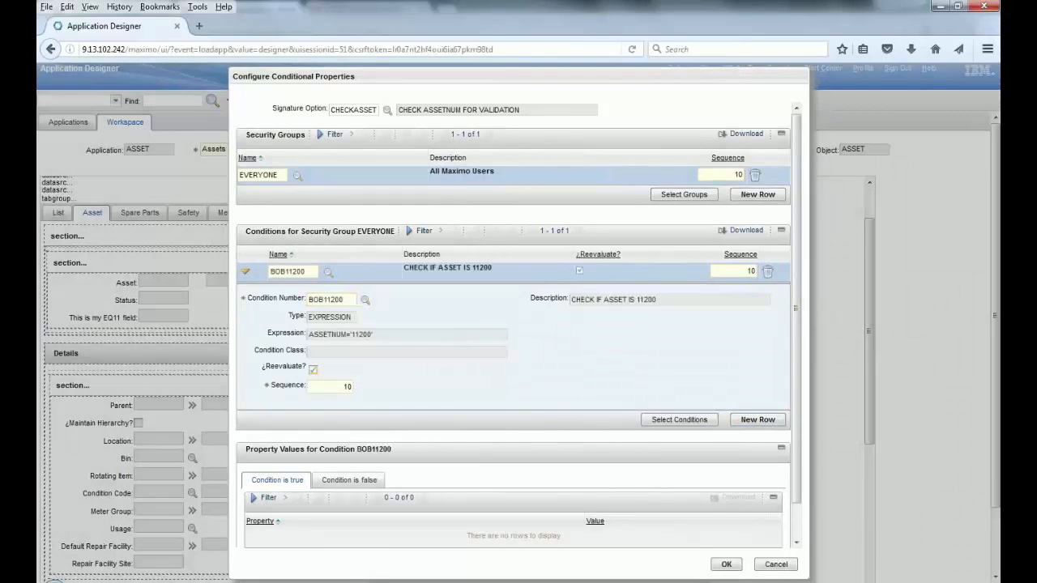
mouse_move(729, 355)
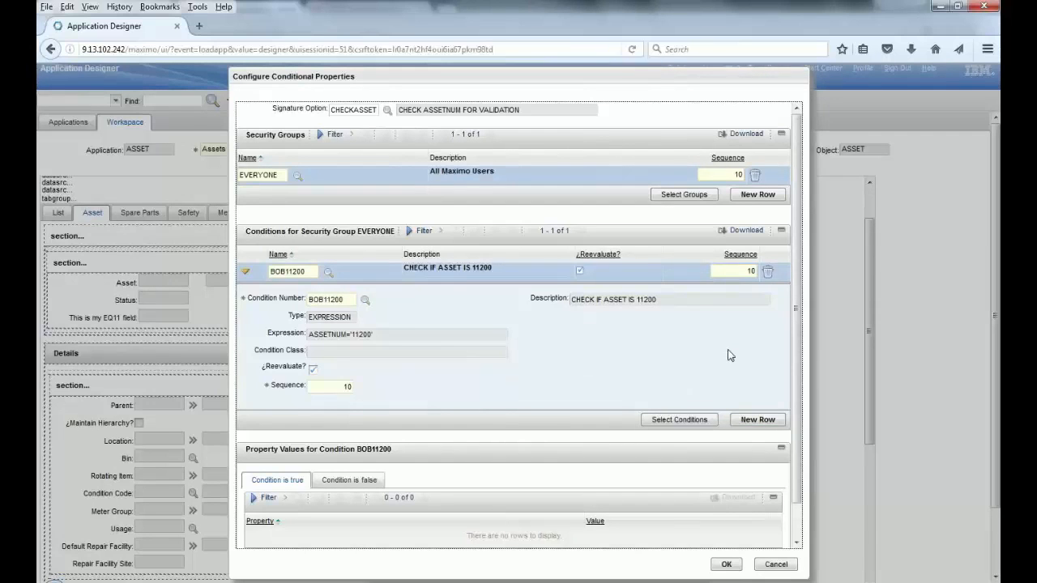
mouse_move(716, 559)
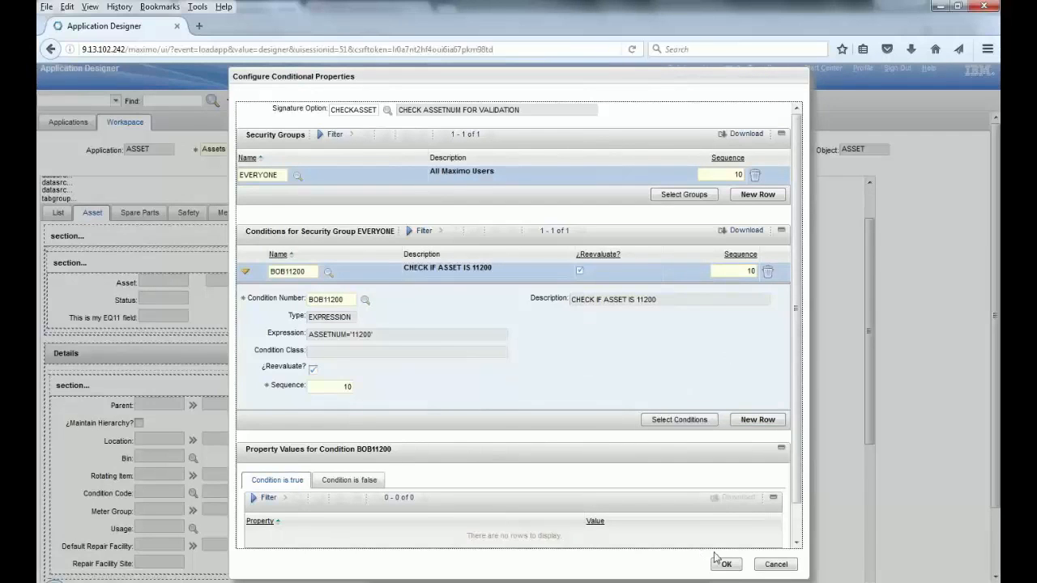
scroll(down, 3)
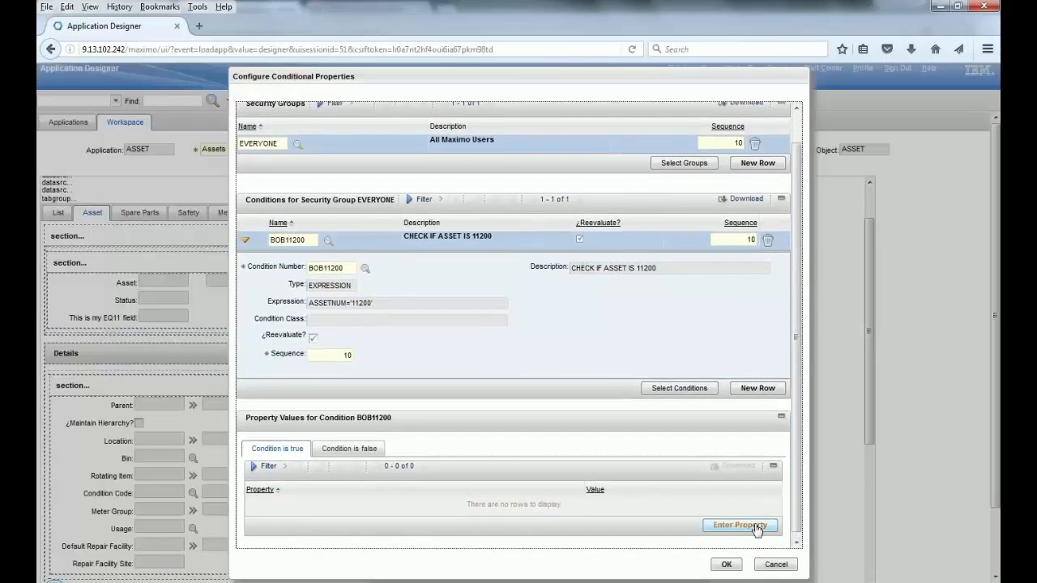
Set property inputmode to required when BOB11200 is true and accept the conditional properties.
click(739, 525)
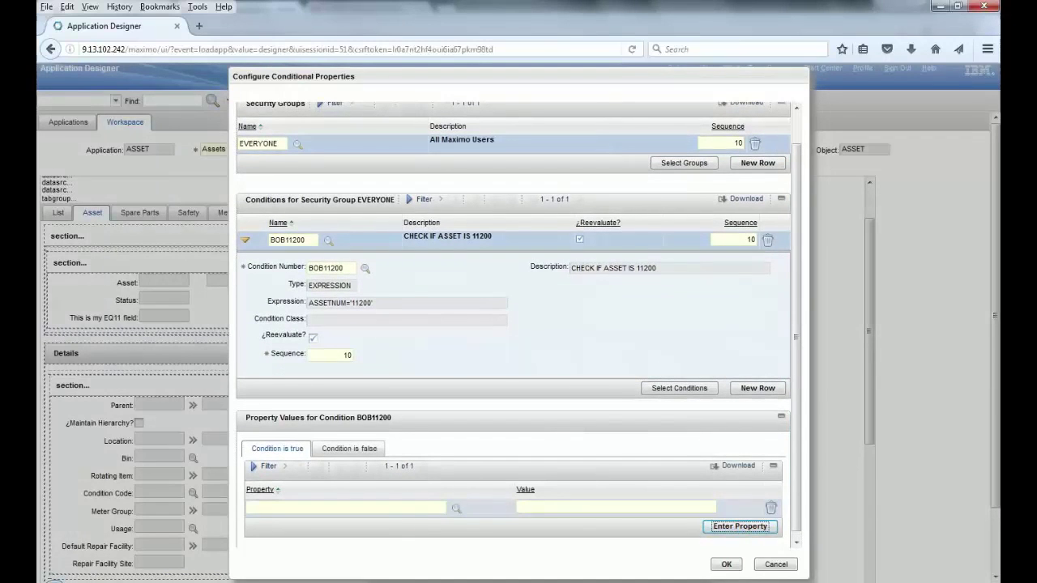
text(imp)
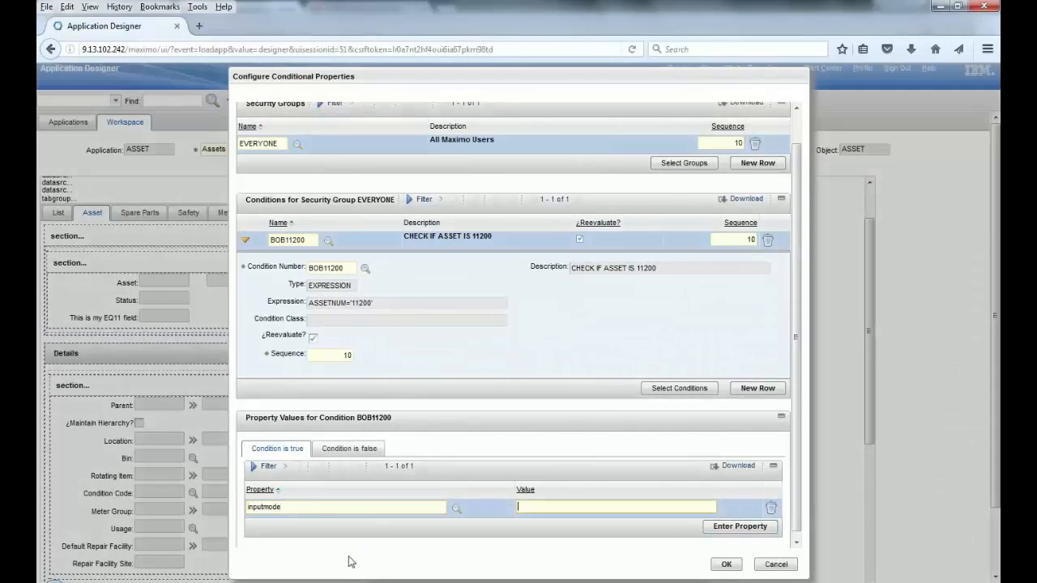
text(required)
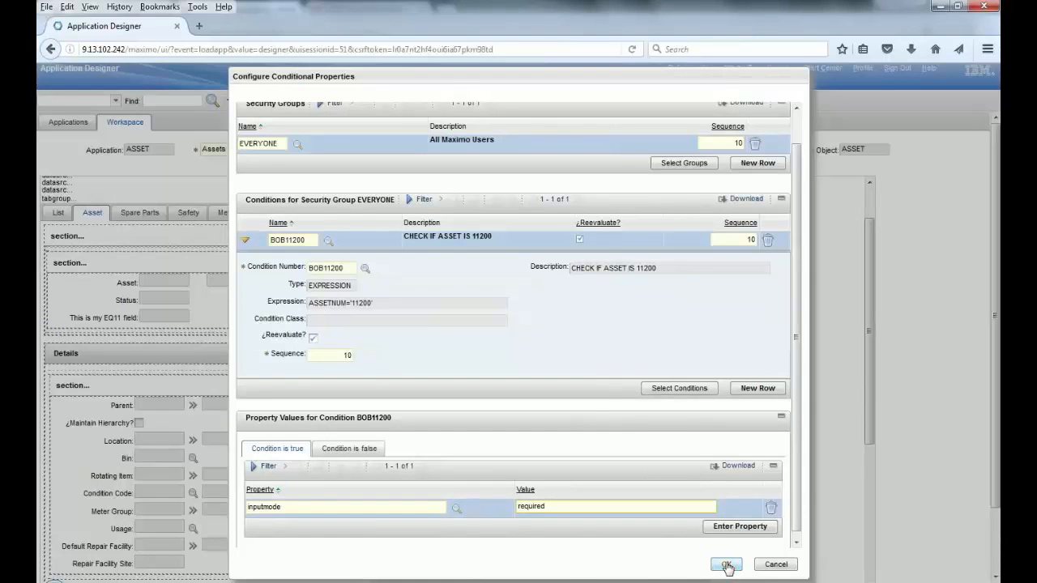
click(726, 564)
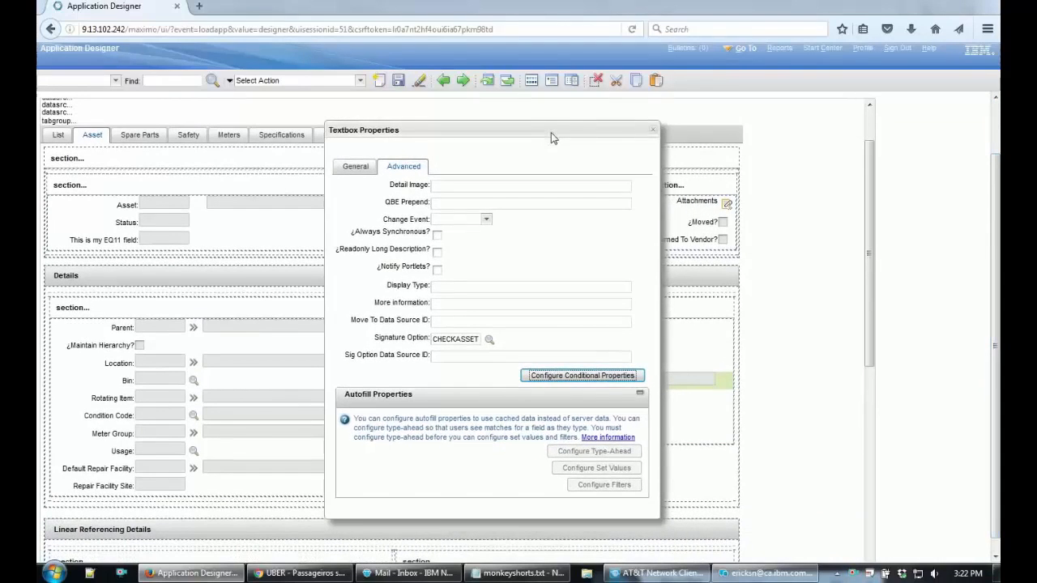
mouse_move(413, 92)
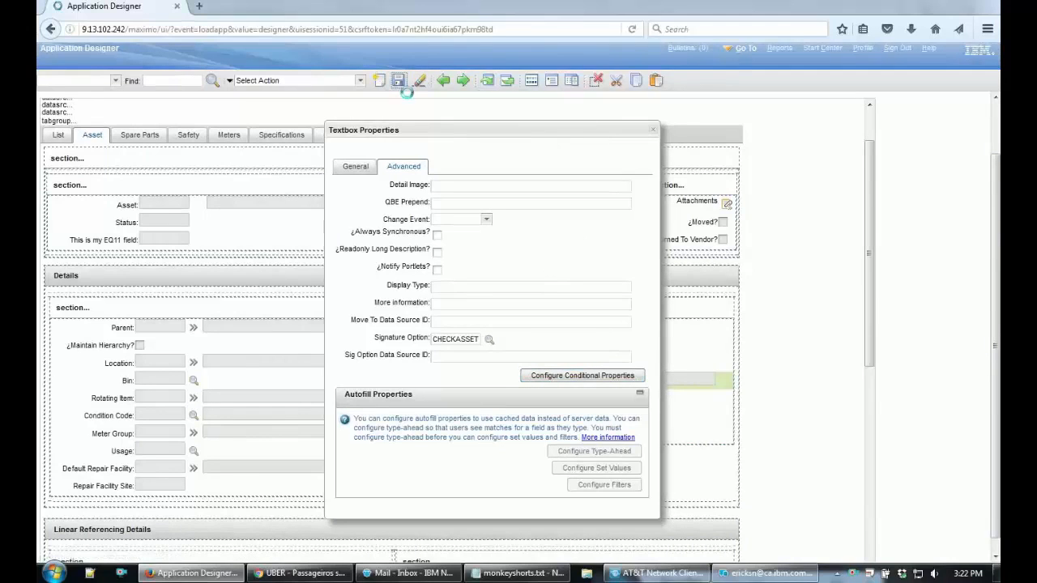
Save the ASSET application definition and bring up the Go To menu.
click(399, 81)
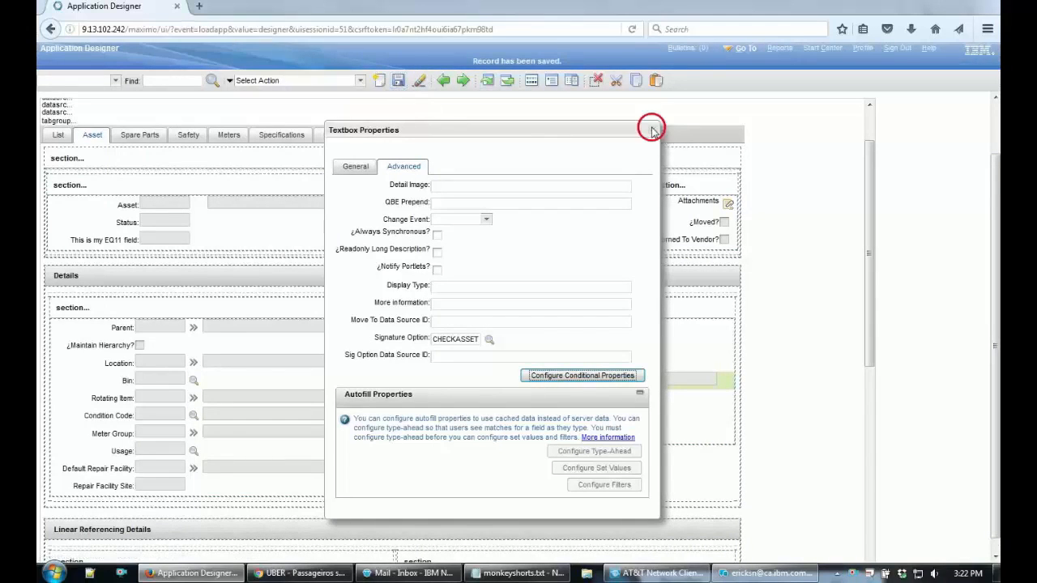
click(652, 129)
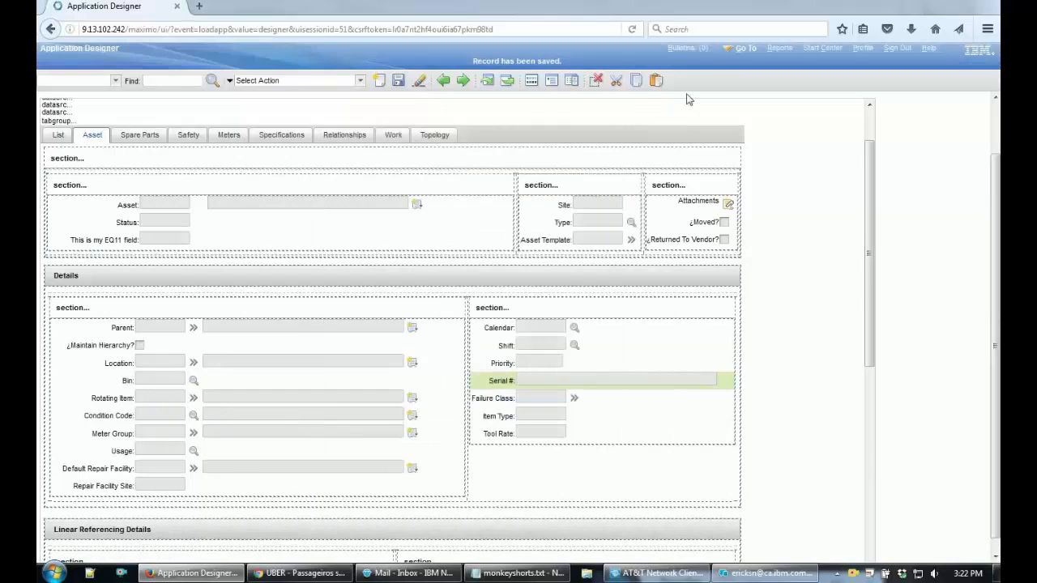
click(745, 49)
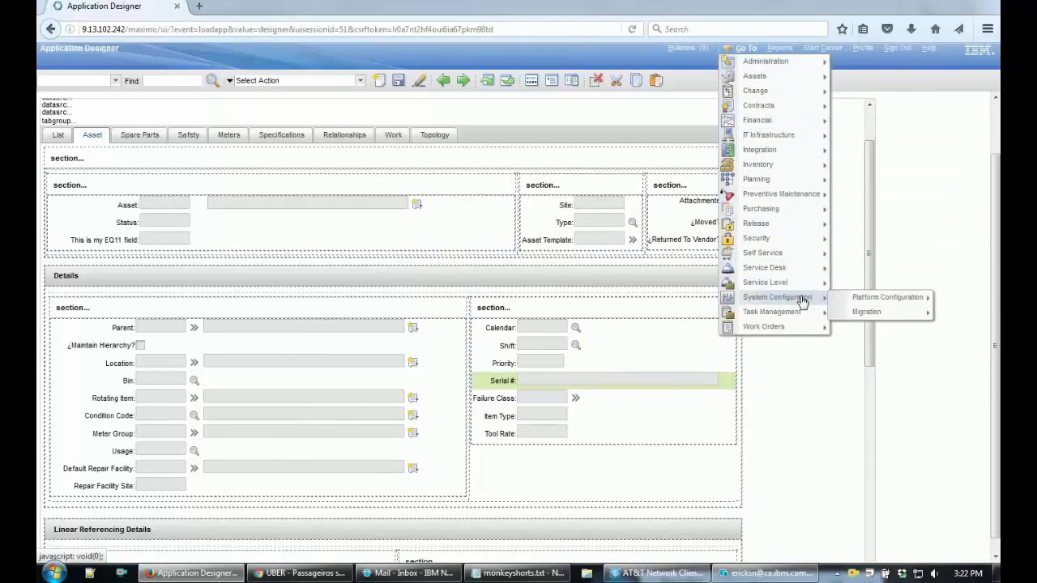
mouse_move(756, 237)
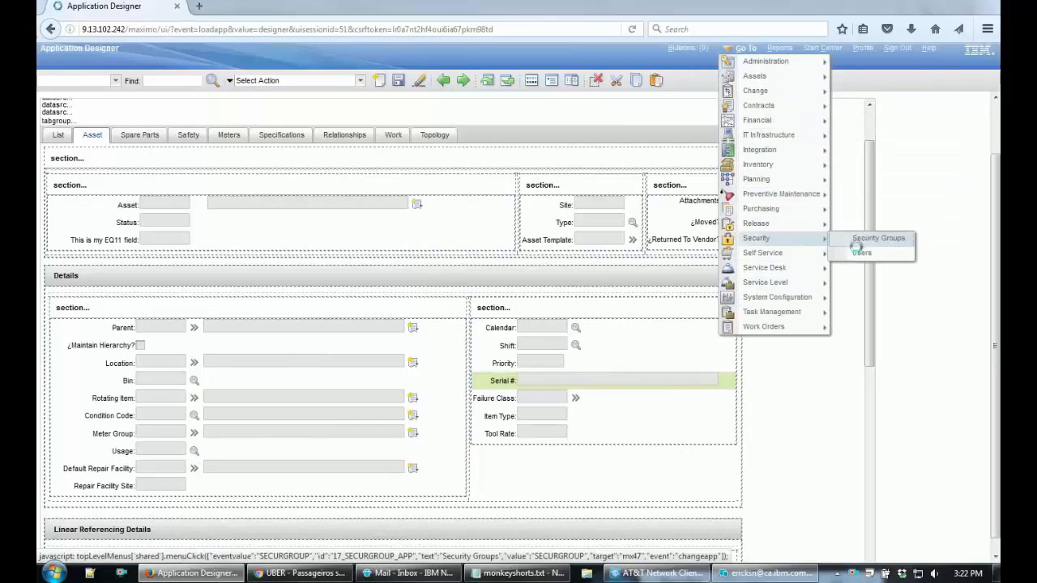
Open the EVERYONE group's Applications tab in Security Groups, filtered to Assets.
click(878, 236)
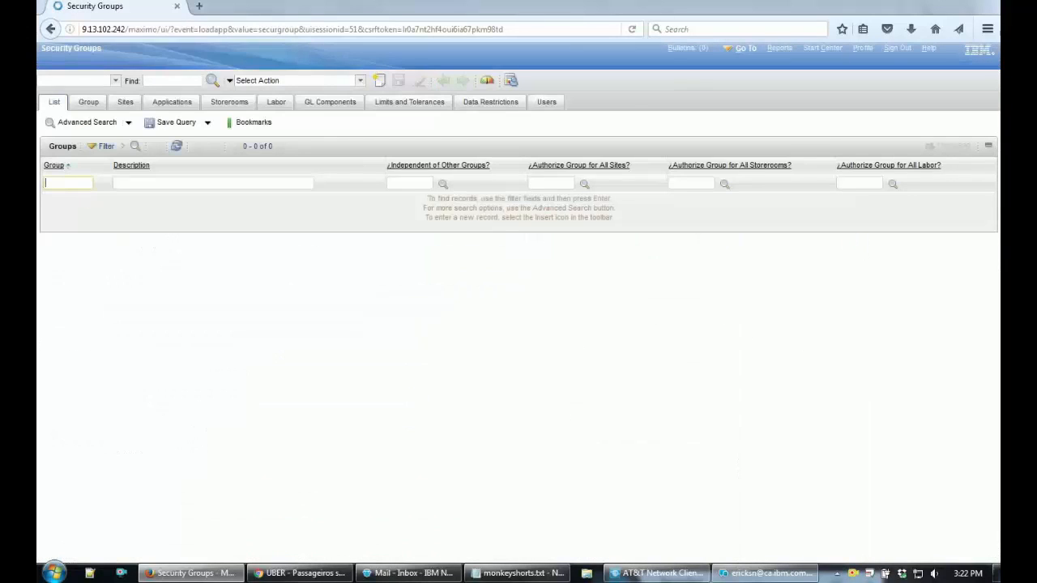
text(every)
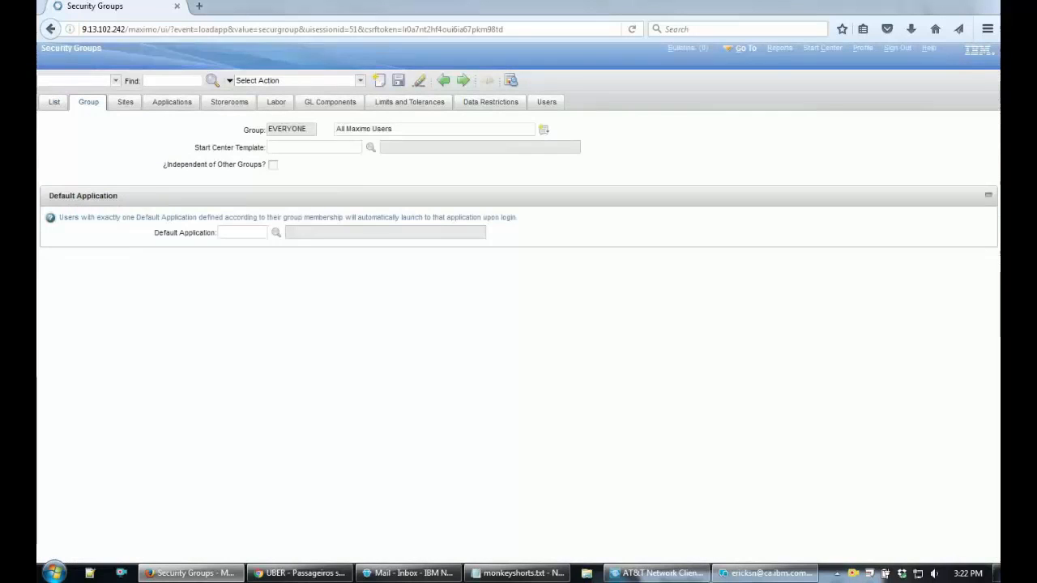
click(172, 100)
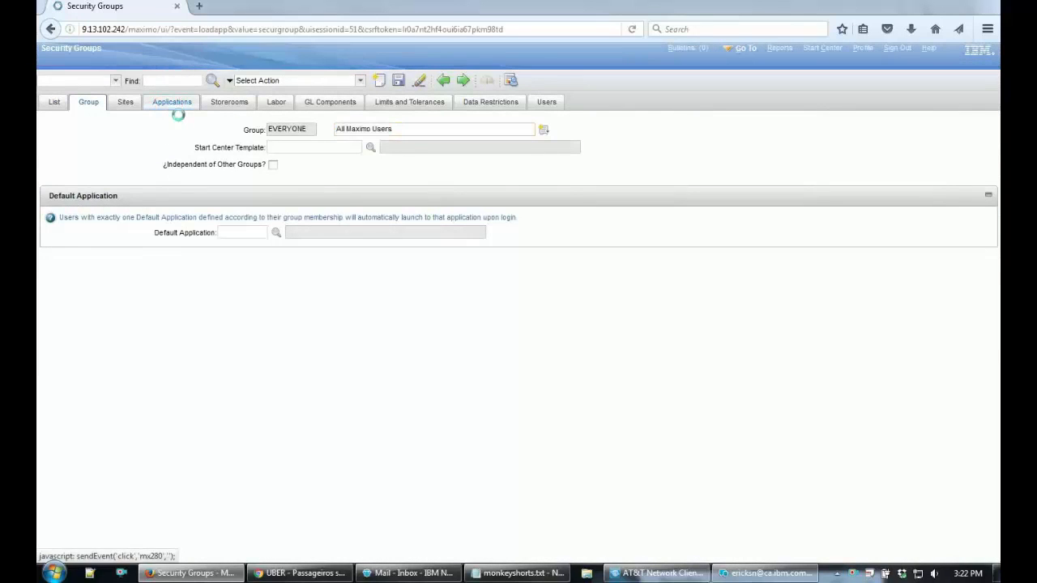
click(172, 100)
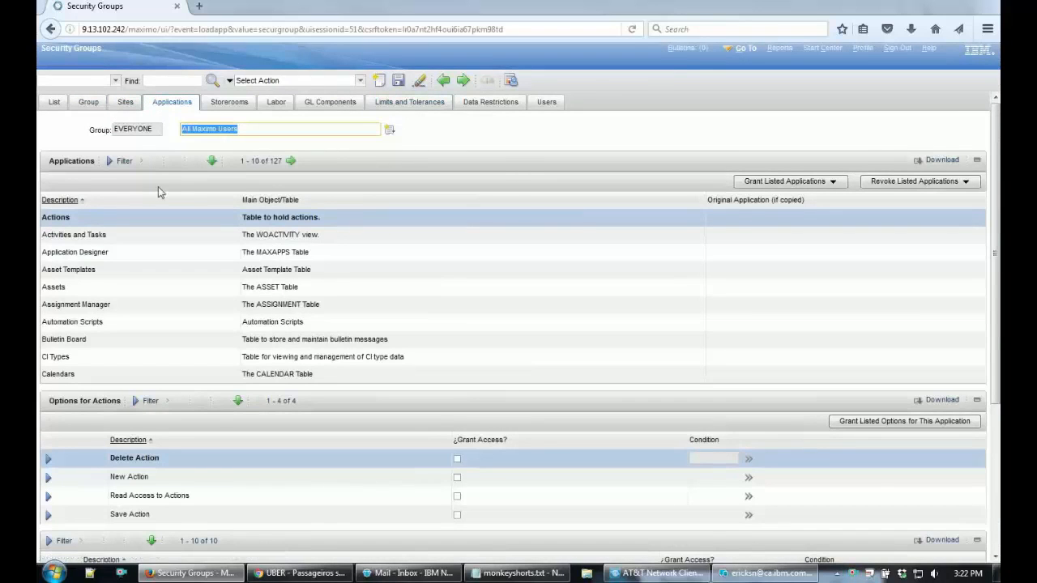
click(123, 160)
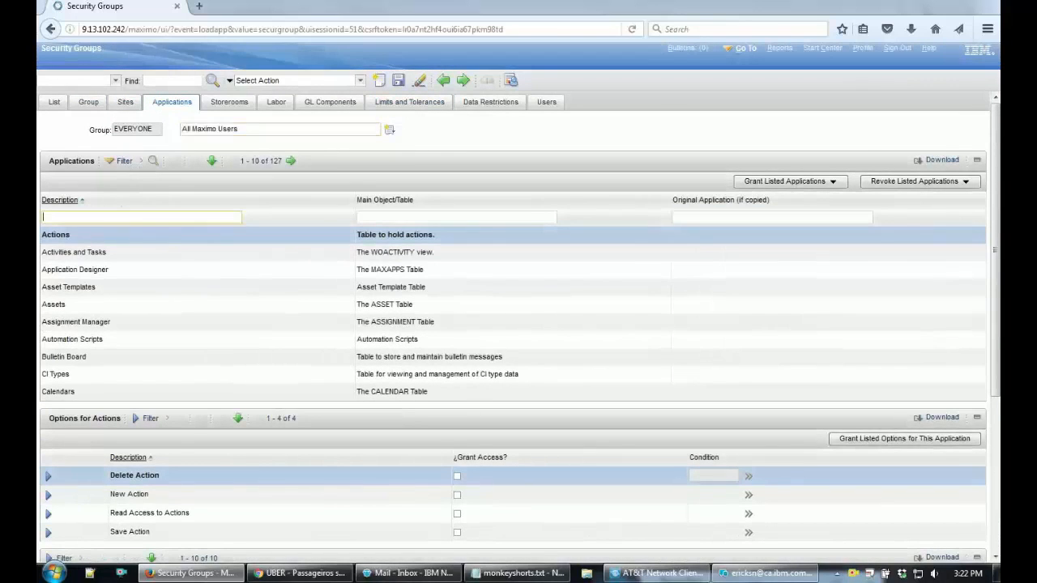
text(assets)
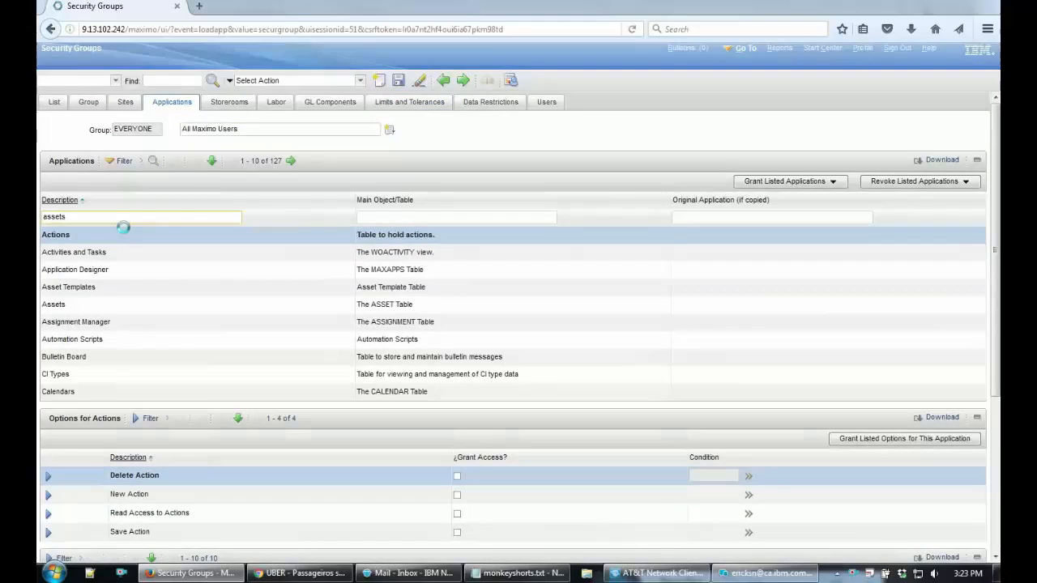
key(Return)
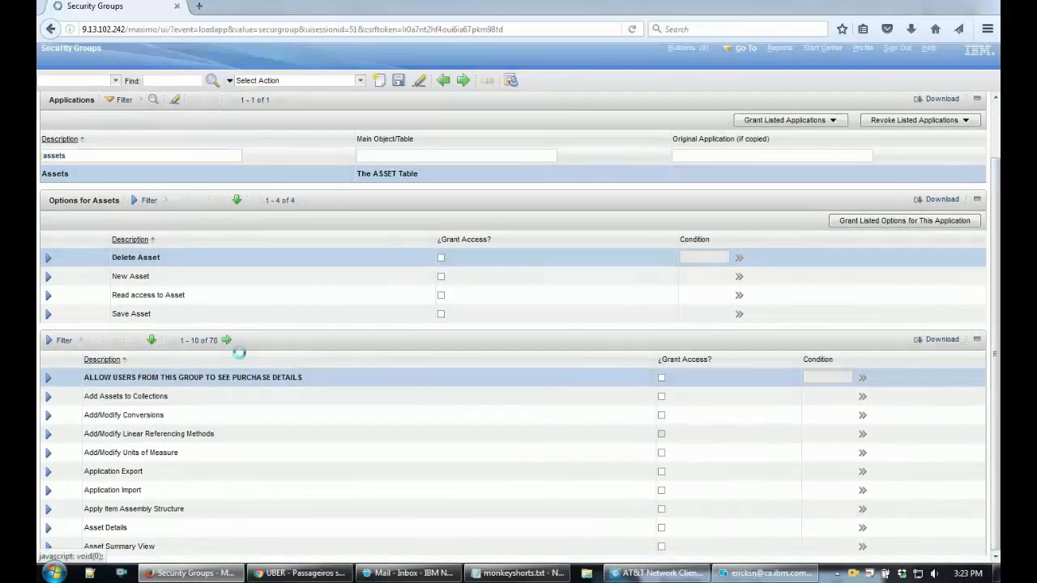
Grant EVERYONE the CHECK ASSETNUM FOR VALIDATION option, save, and sign out.
click(230, 341)
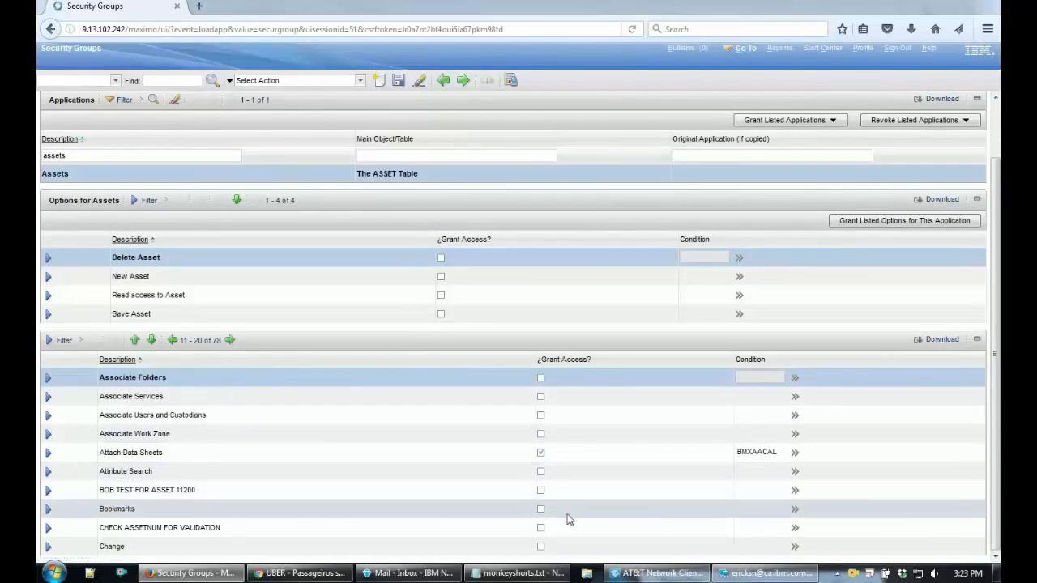
click(541, 528)
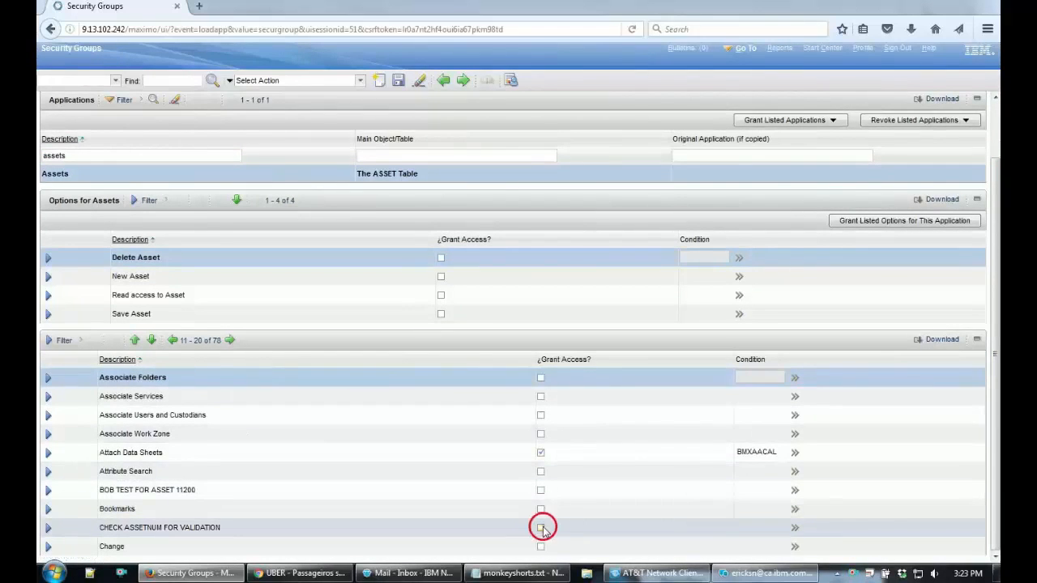
click(541, 528)
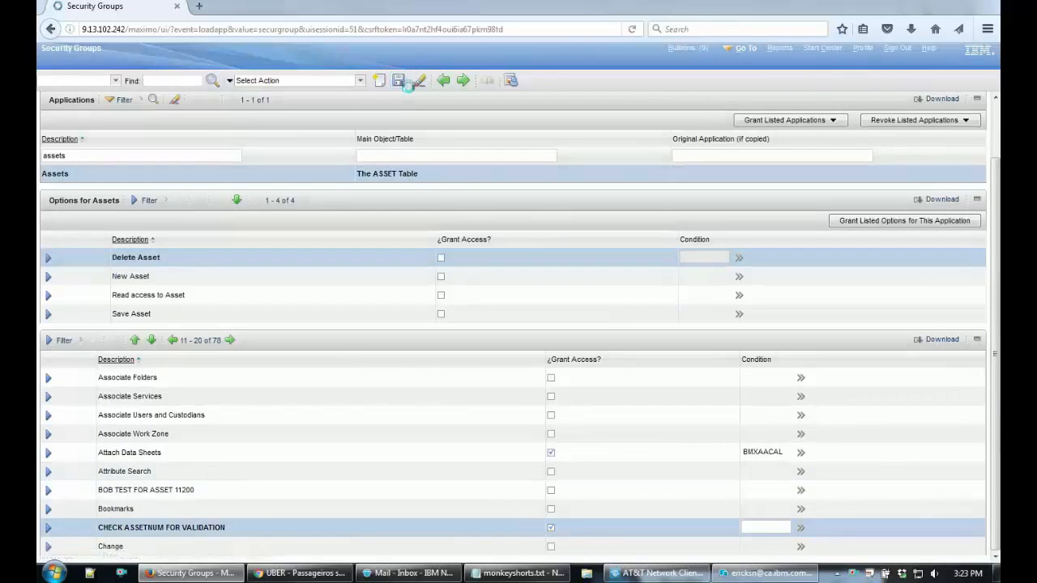
click(398, 79)
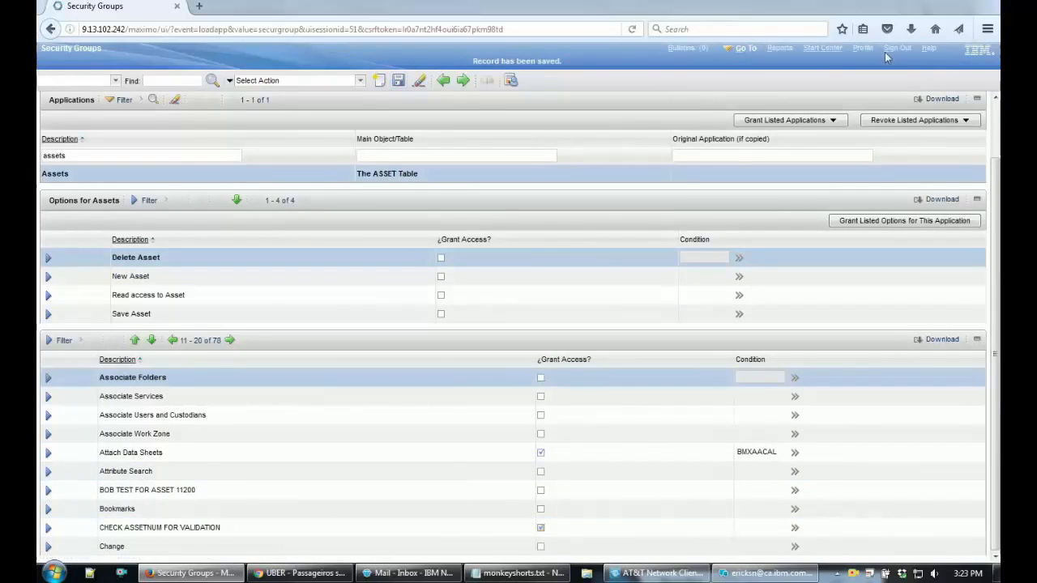
click(898, 49)
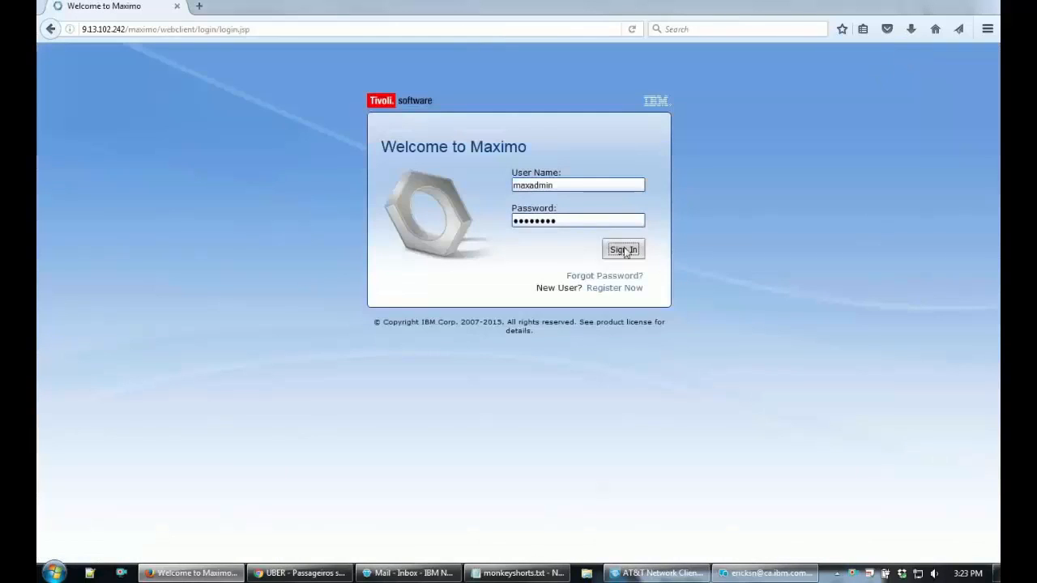
Sign back into Maximo and go to the Assets application from the Go To menu.
click(622, 250)
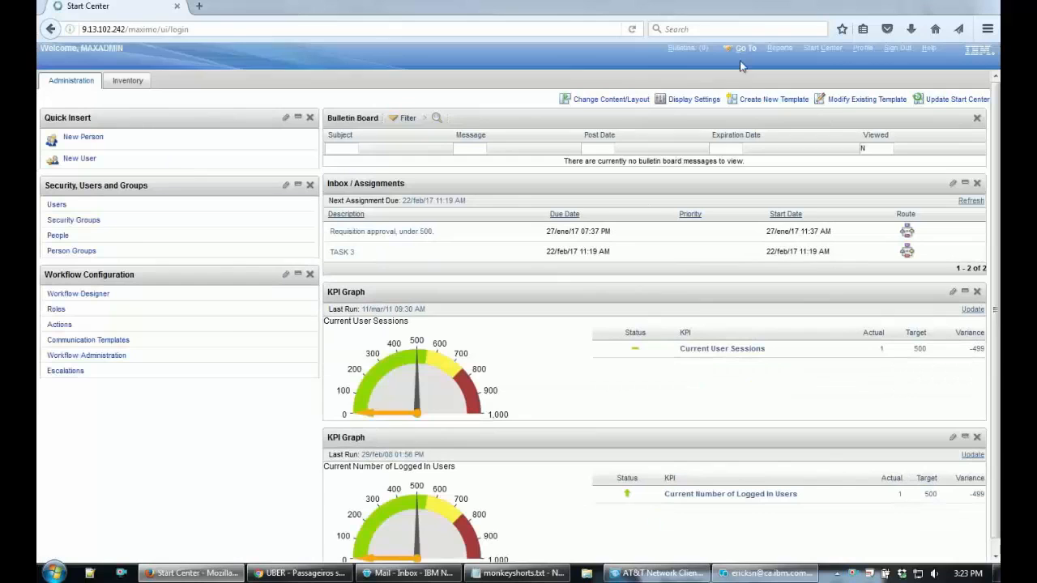
click(746, 49)
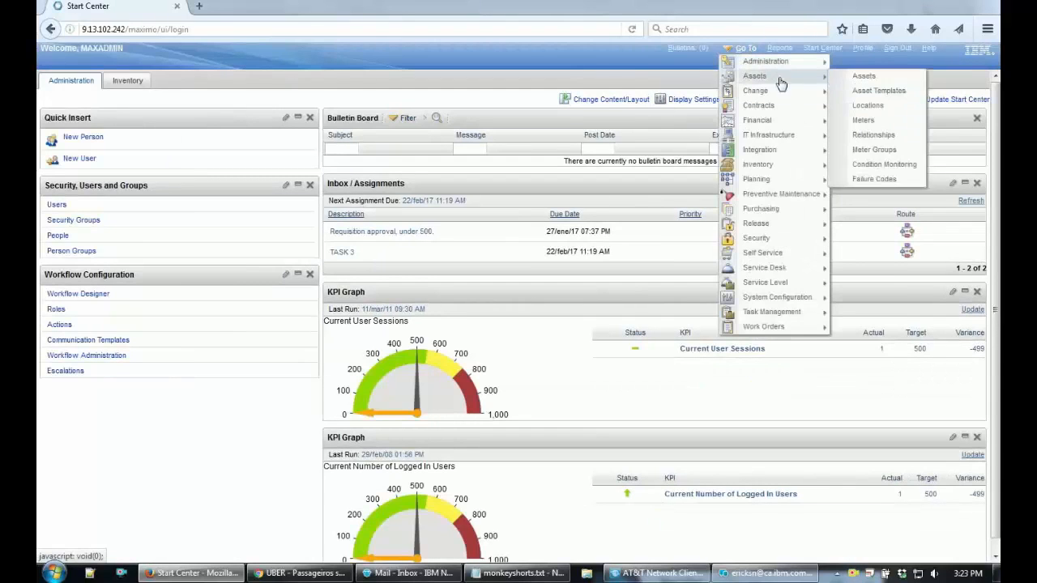
click(864, 76)
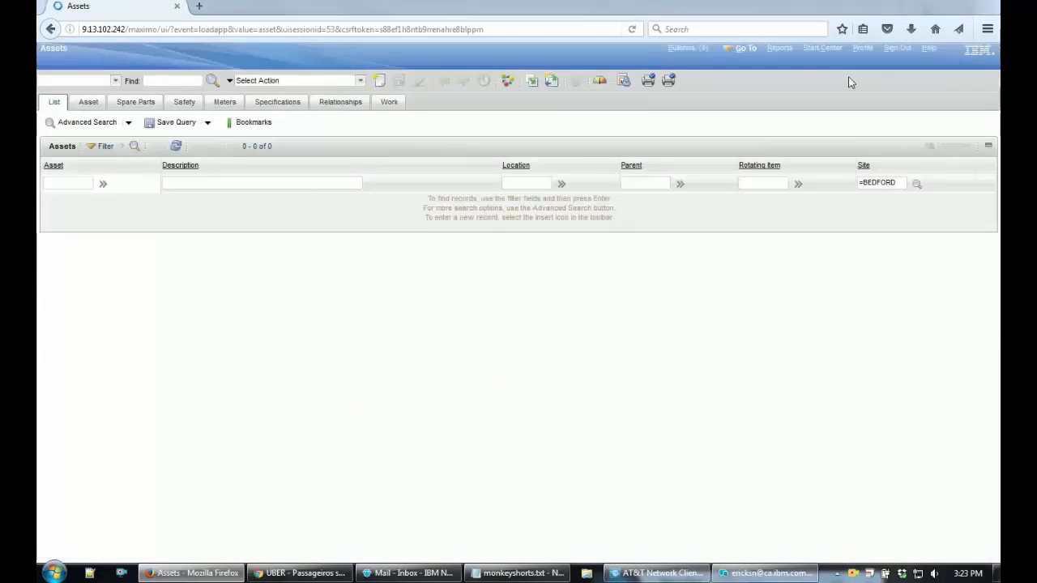
Find asset 11200, confirm a blank Serial # is rejected, then save it with serial 3481-53.
click(68, 184)
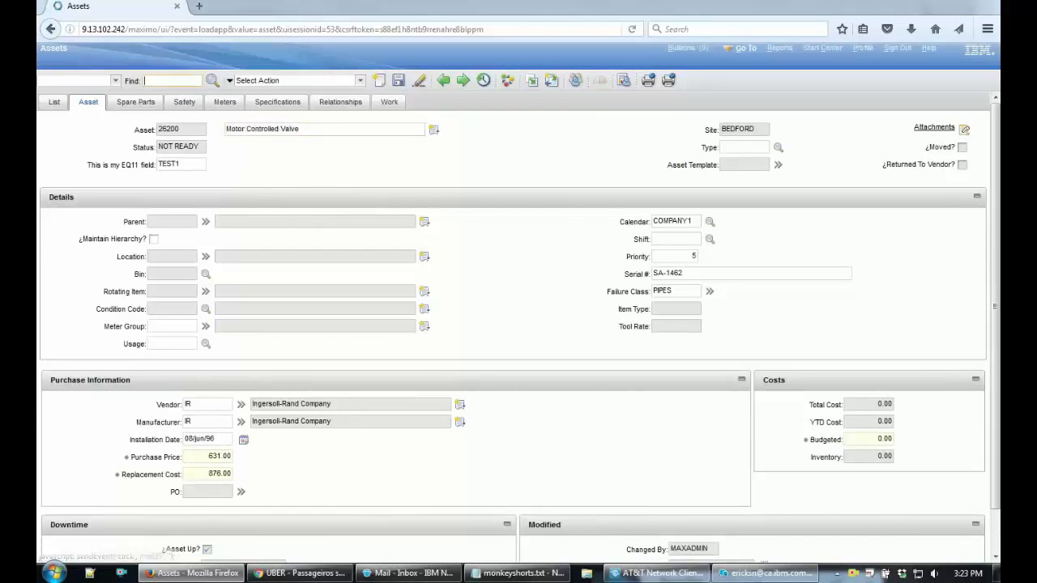
text(11200)
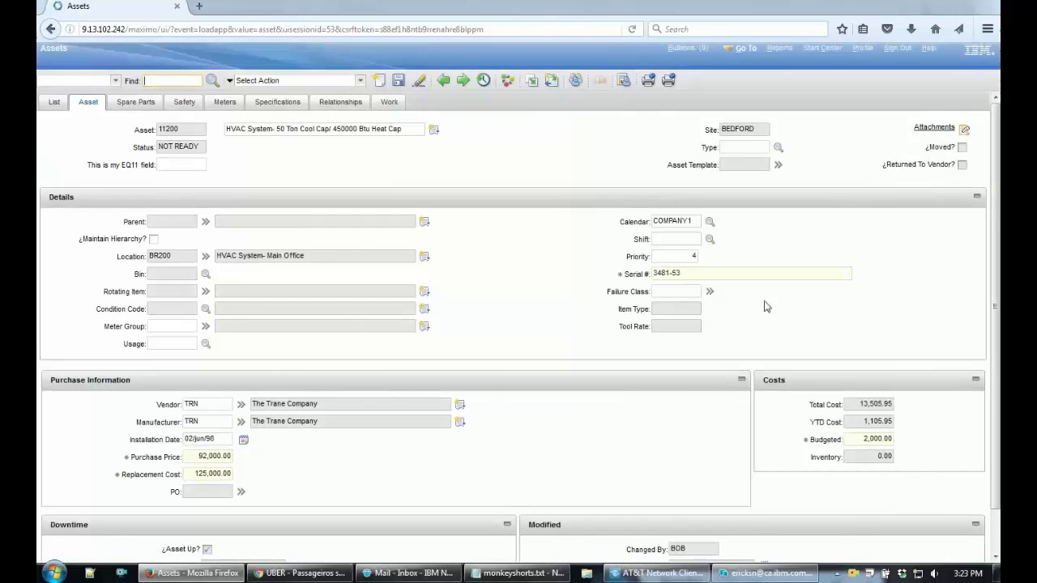
mouse_move(619, 290)
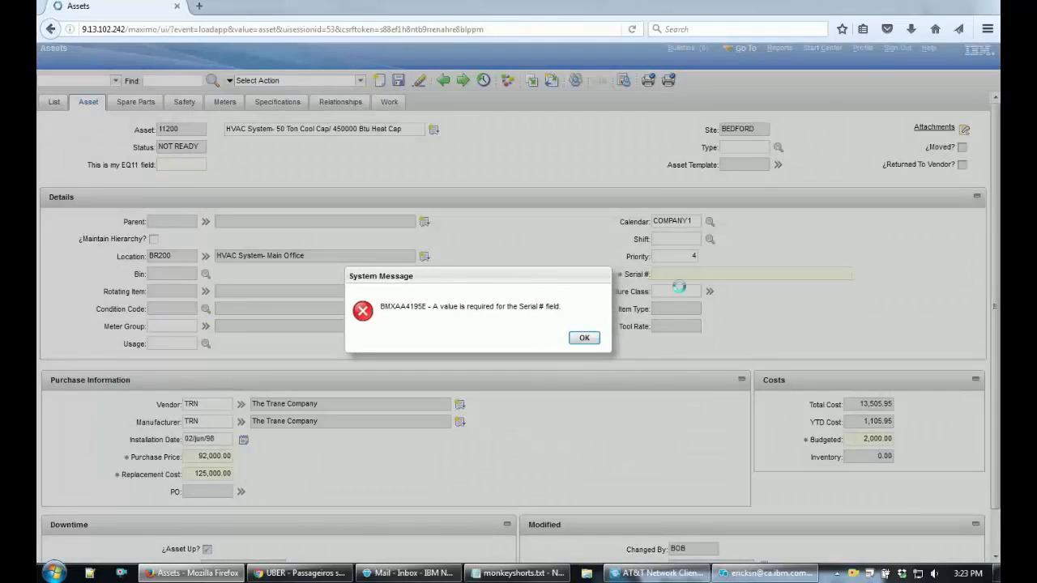
click(583, 339)
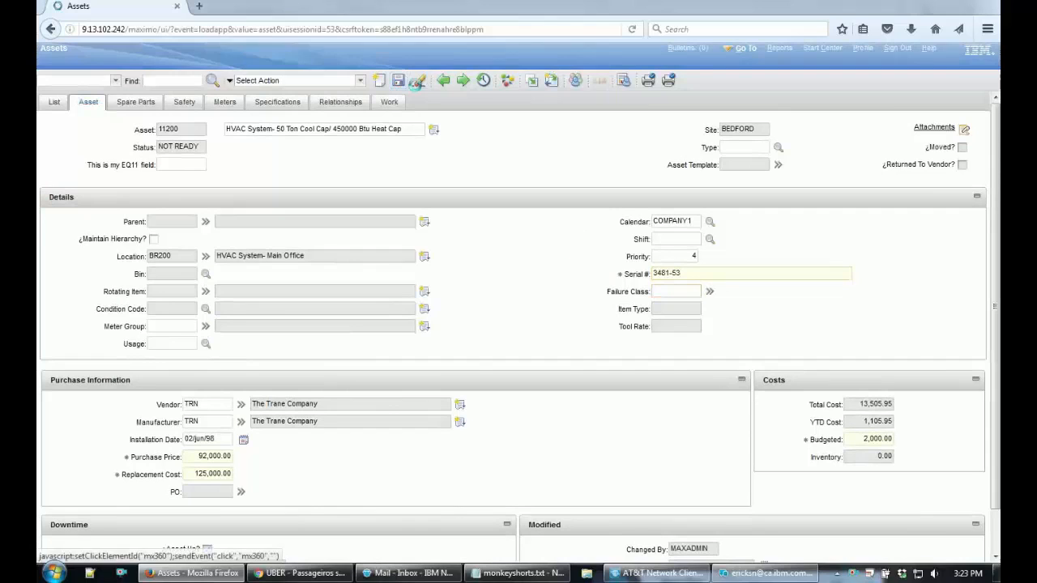
click(399, 81)
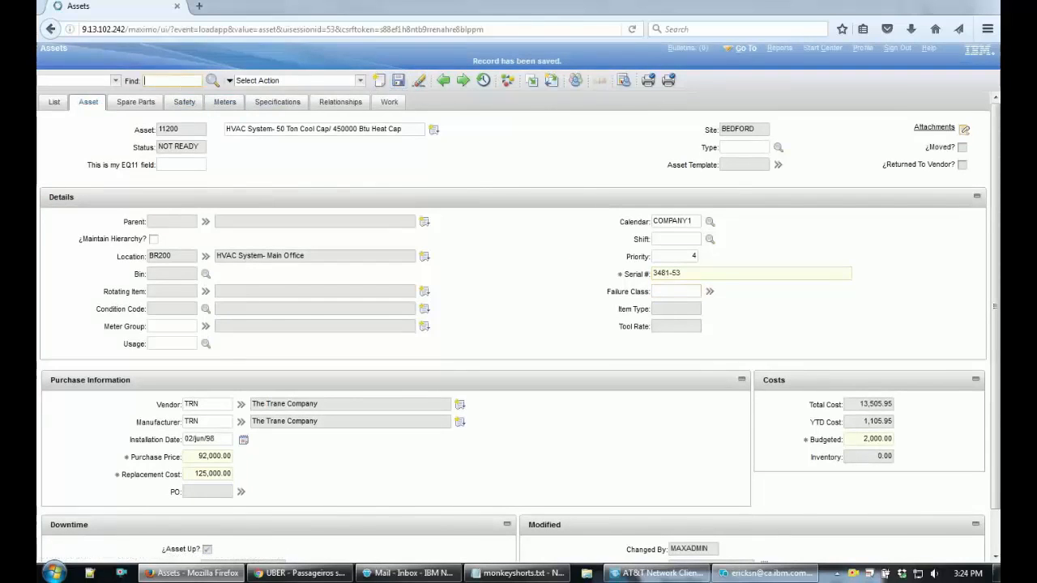
Save asset 31300 with Serial # blank, then enter serial 43961 and sign out.
click(463, 79)
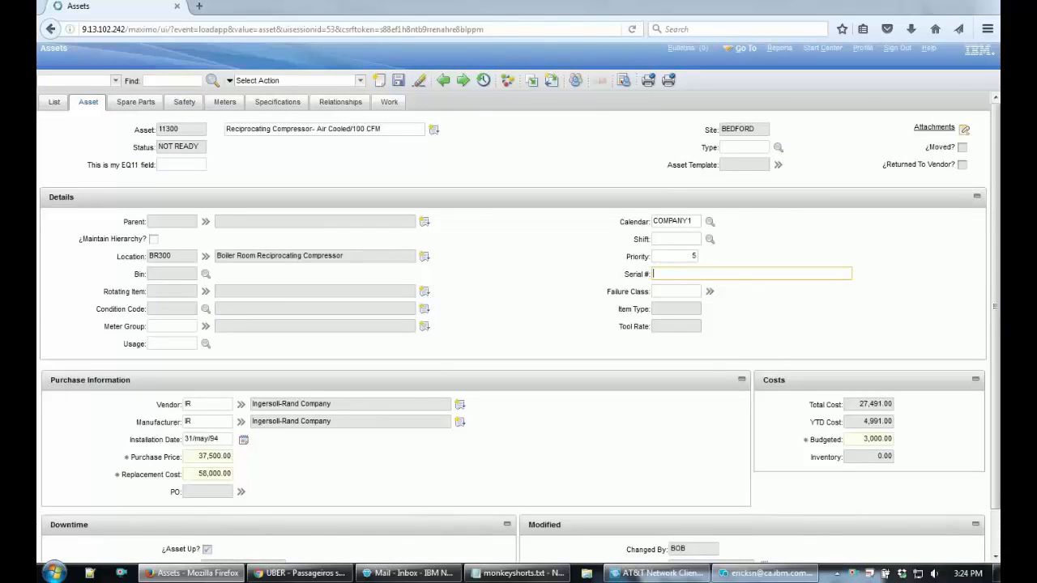
click(399, 81)
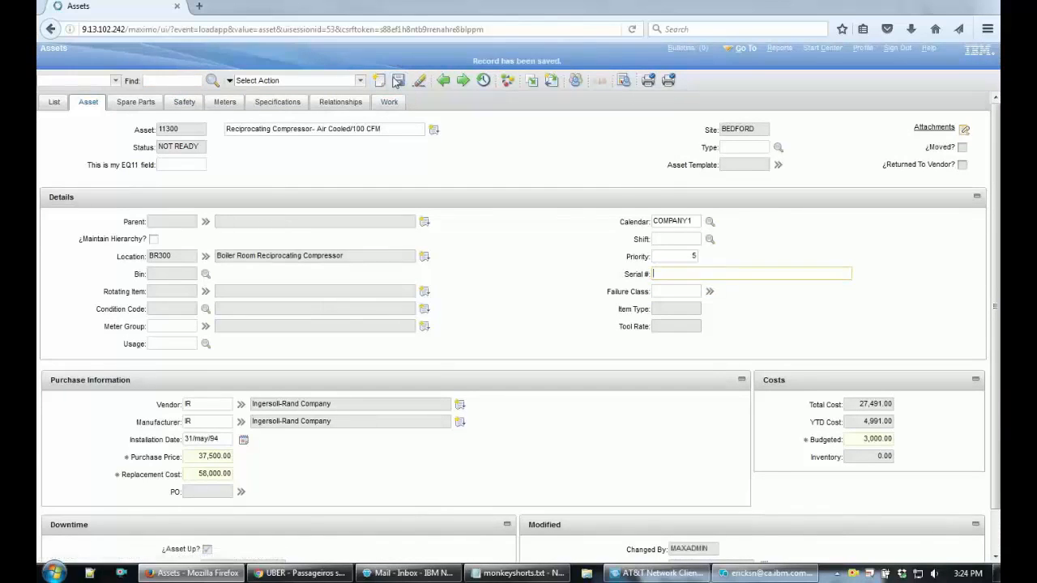
text(43961)
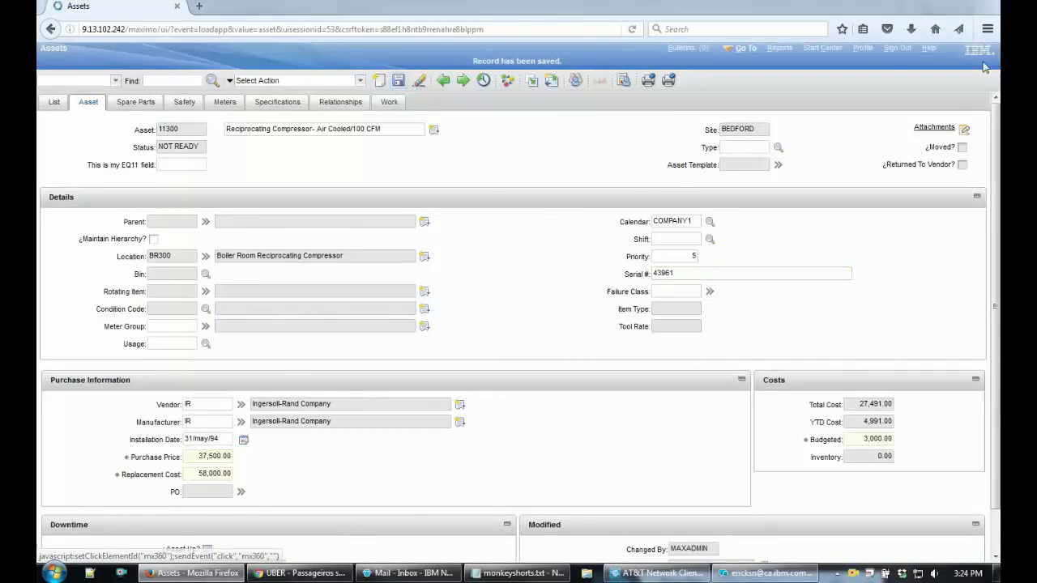
click(896, 48)
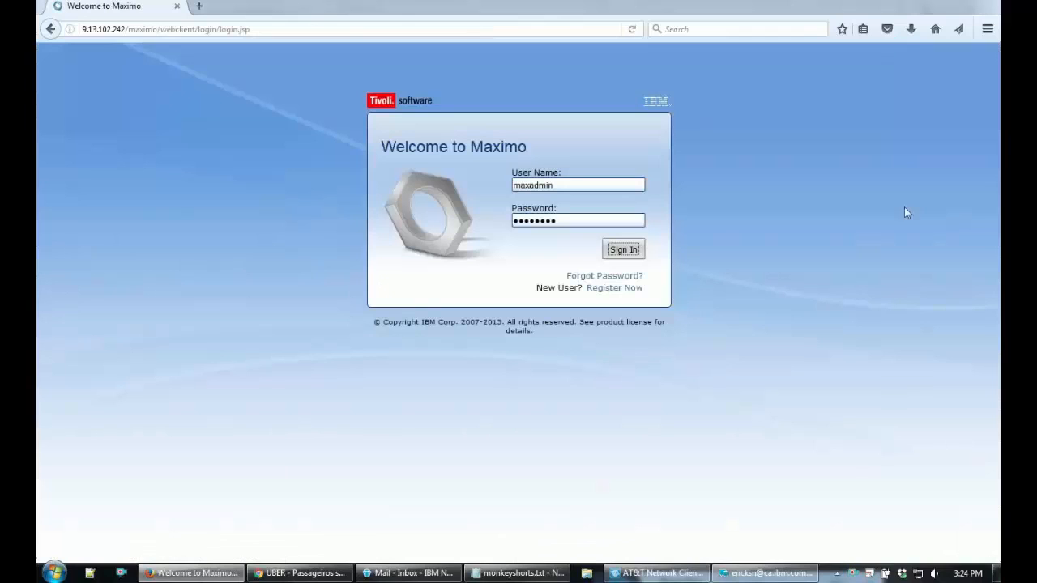